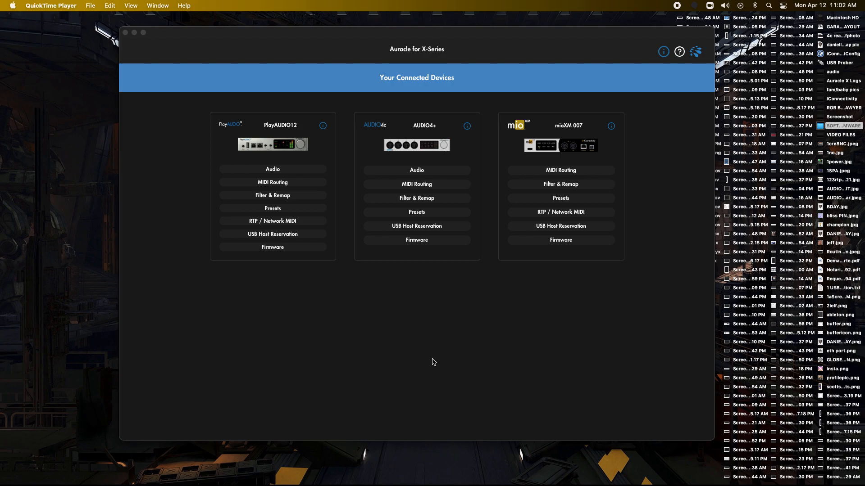
pyautogui.moveTo(368, 315)
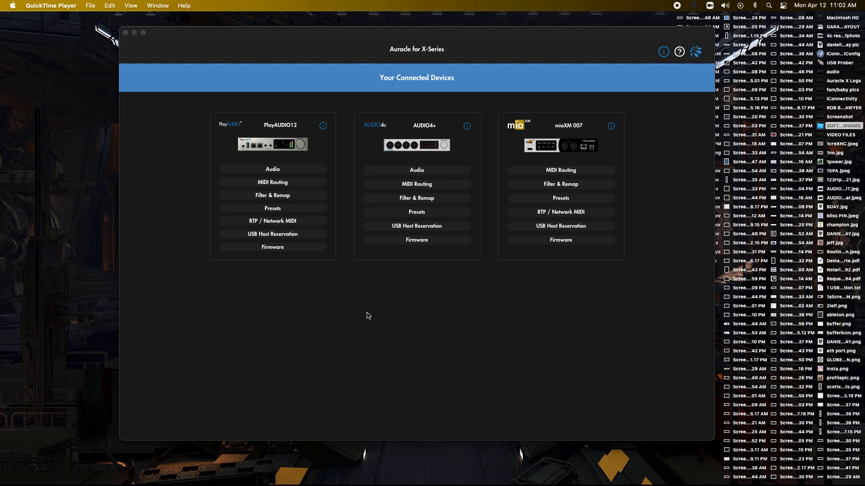
pyautogui.moveTo(446, 293)
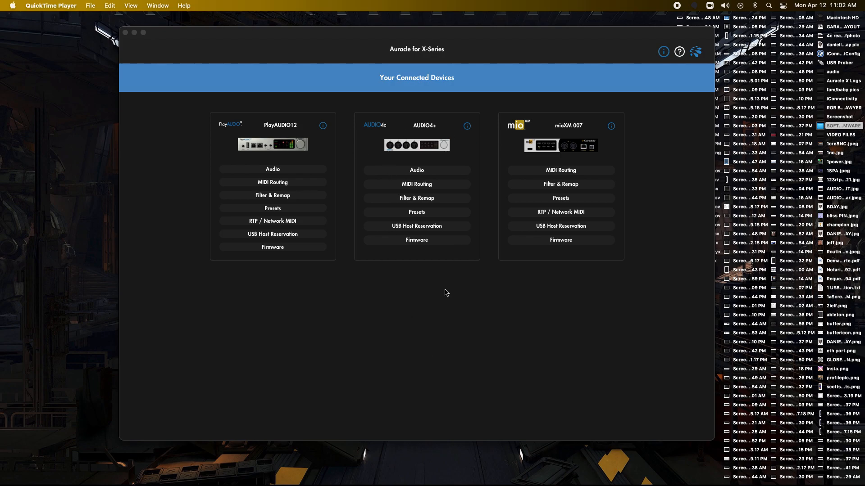
pyautogui.moveTo(277, 217)
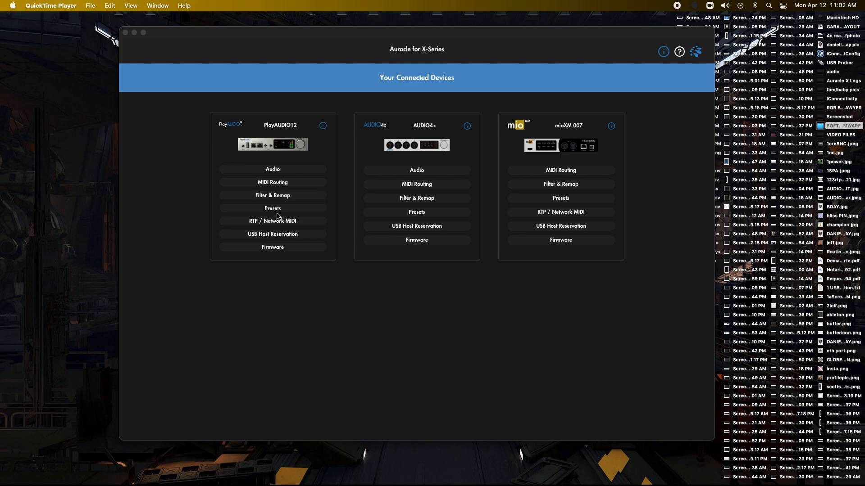
# Step: Show PlayAUDIO12's four responder sessions and IP settings under RTP / Network MIDI
pyautogui.click(272, 220)
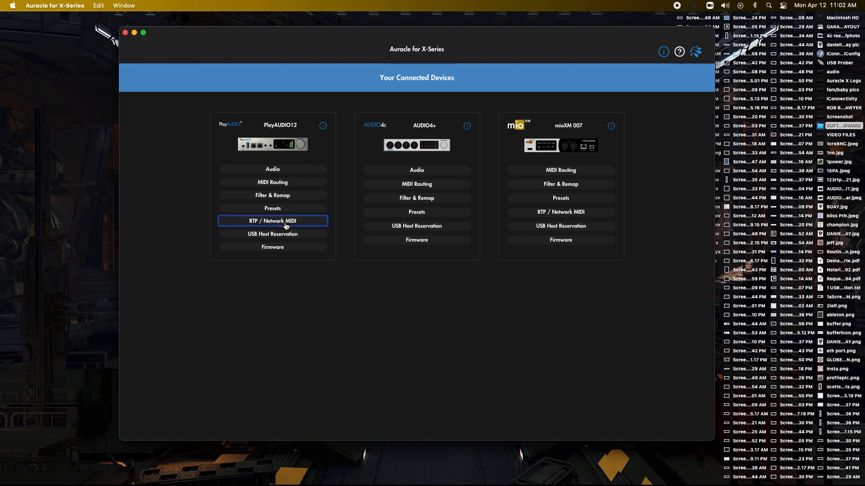
pyautogui.click(272, 221)
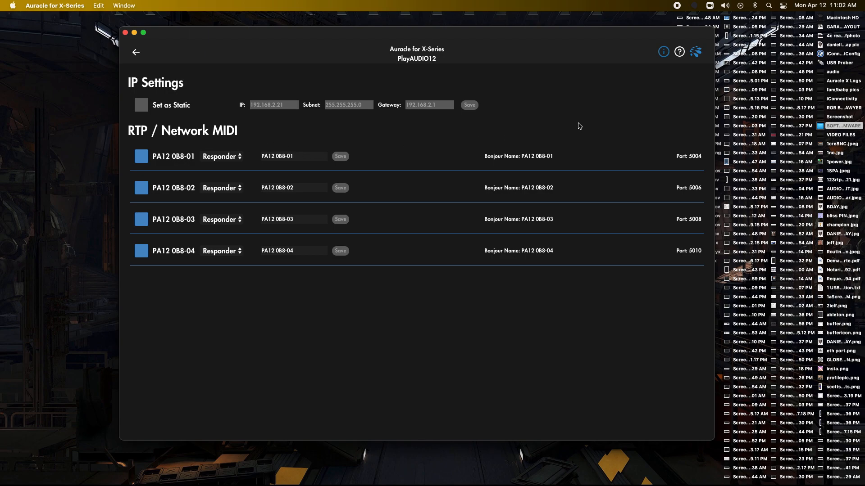
pyautogui.moveTo(142, 60)
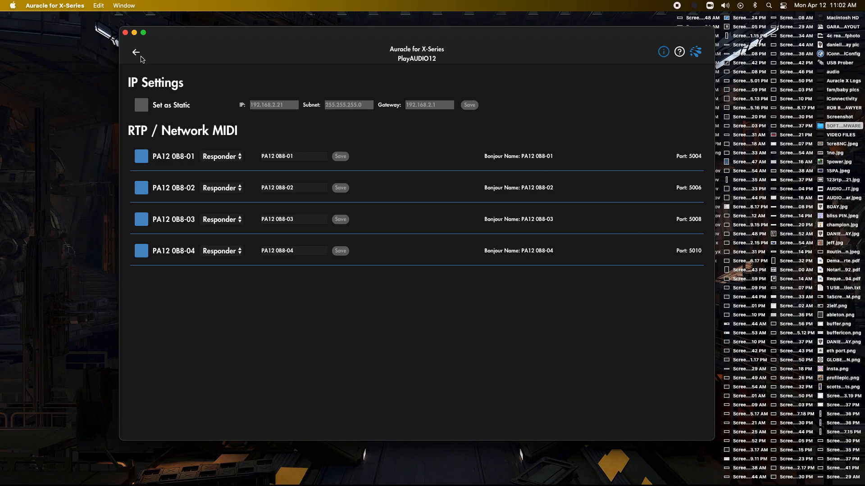
pyautogui.click(136, 53)
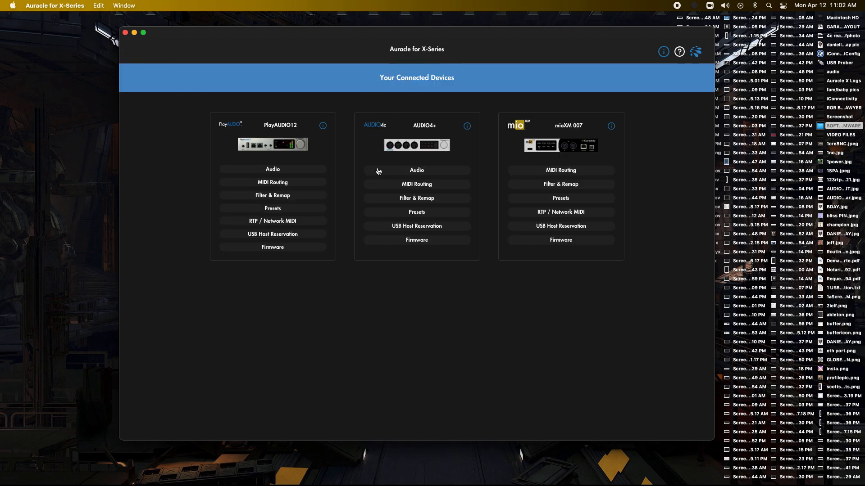
pyautogui.moveTo(284, 238)
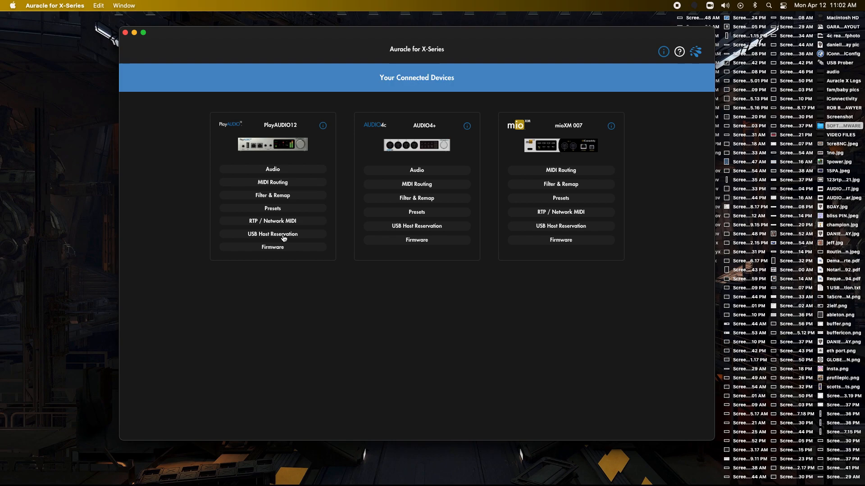
pyautogui.moveTo(255, 239)
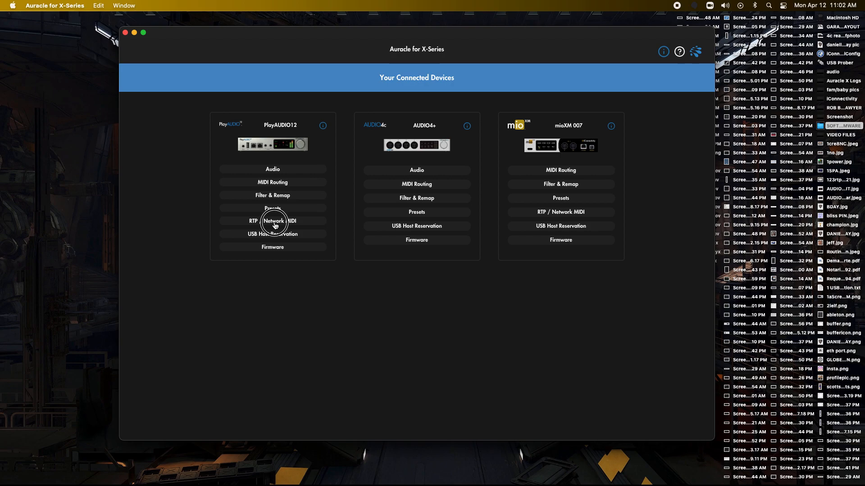
pyautogui.click(272, 221)
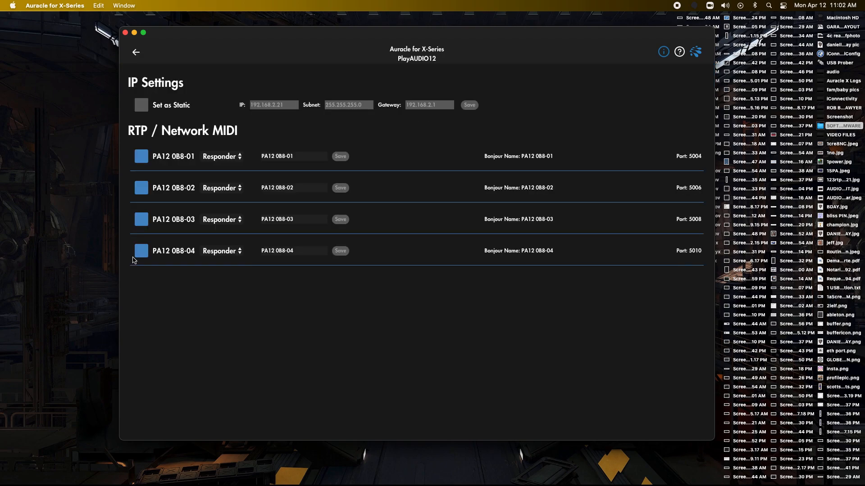
pyautogui.moveTo(183, 193)
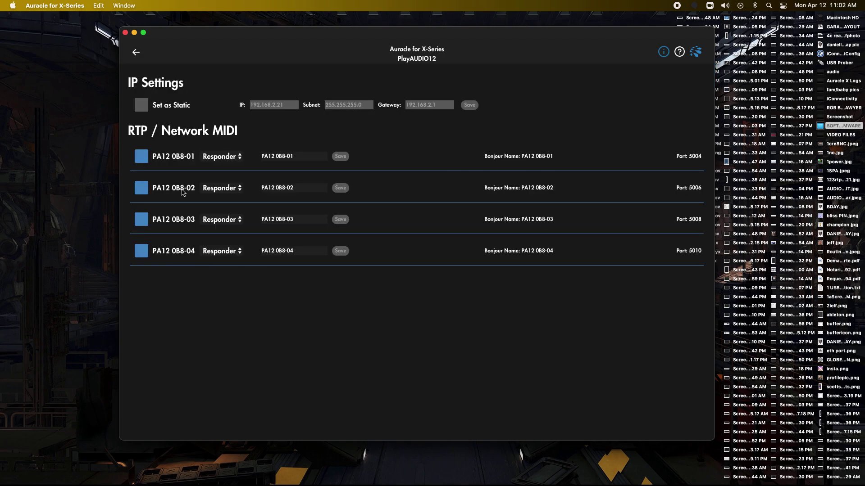
pyautogui.moveTo(341, 299)
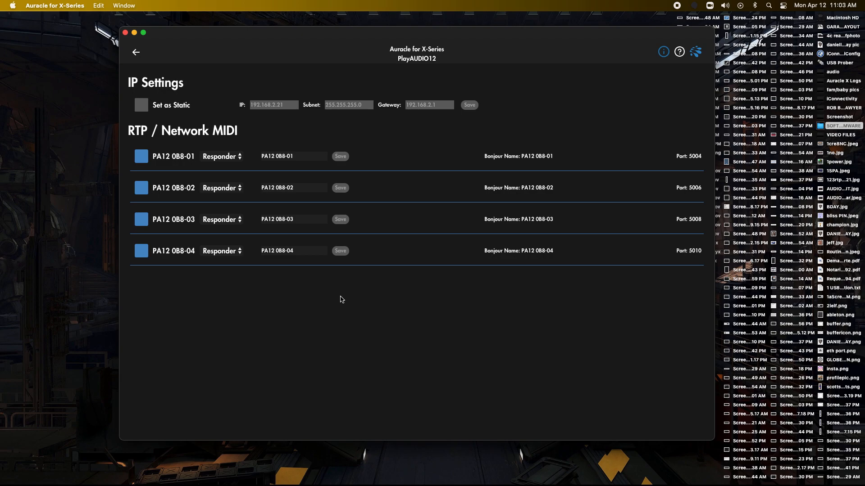
pyautogui.moveTo(235, 187)
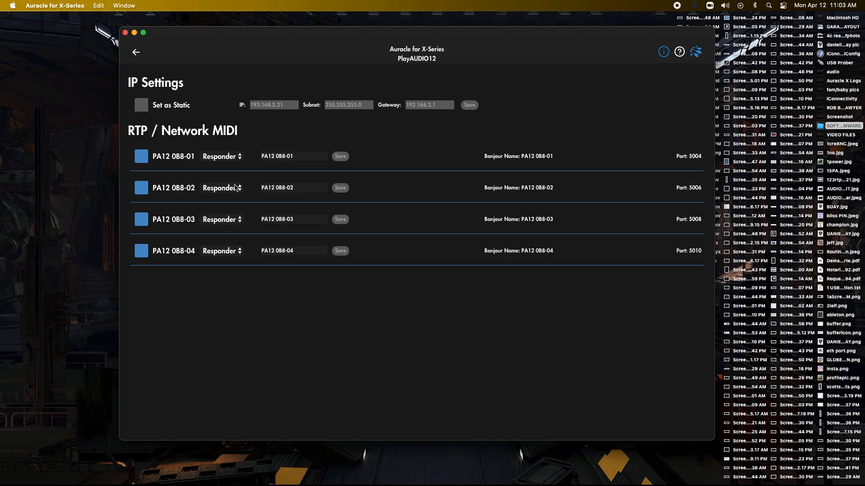
pyautogui.moveTo(175, 163)
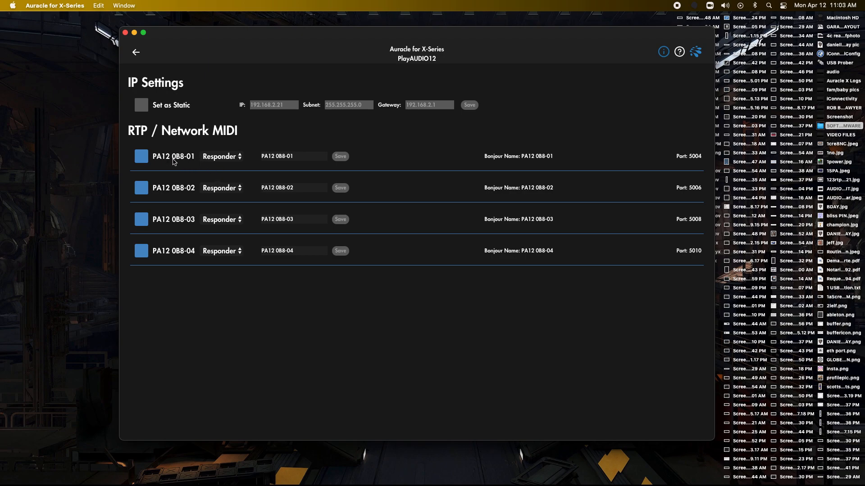
pyautogui.moveTo(214, 165)
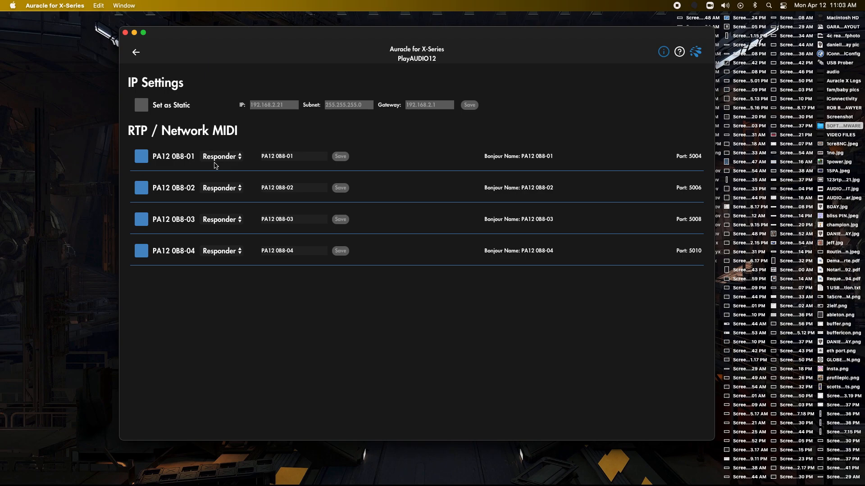
pyautogui.moveTo(168, 196)
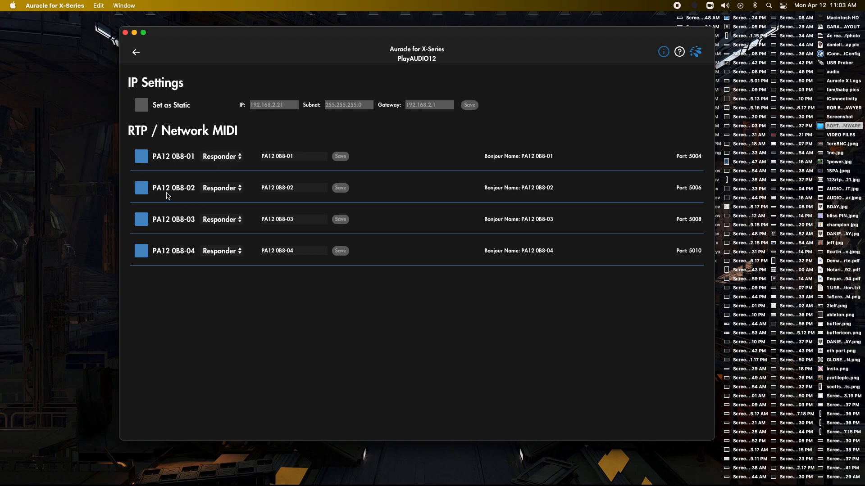
pyautogui.moveTo(183, 196)
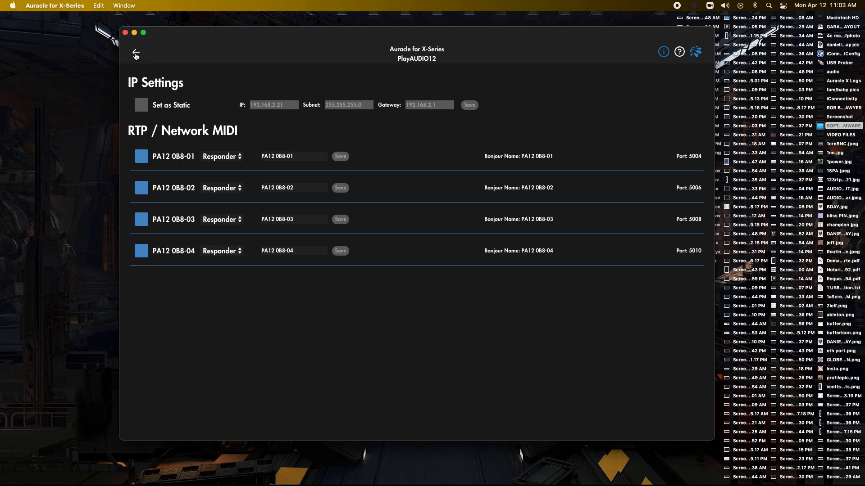
pyautogui.moveTo(184, 254)
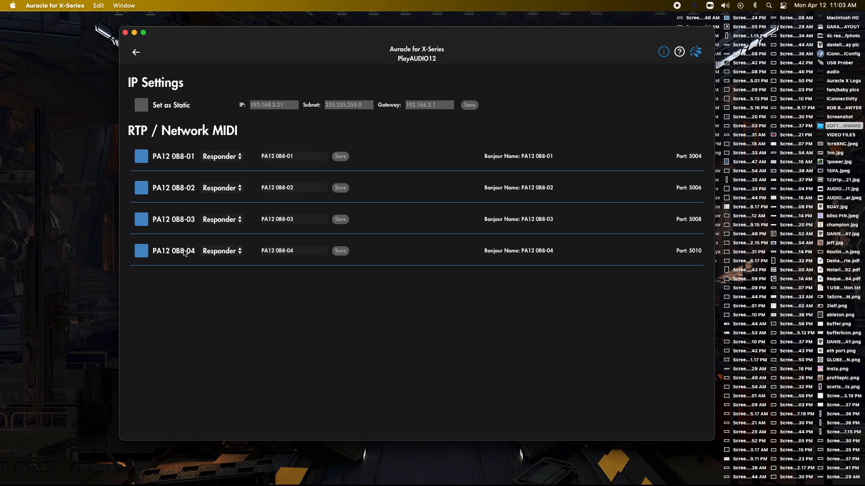
pyautogui.moveTo(187, 252)
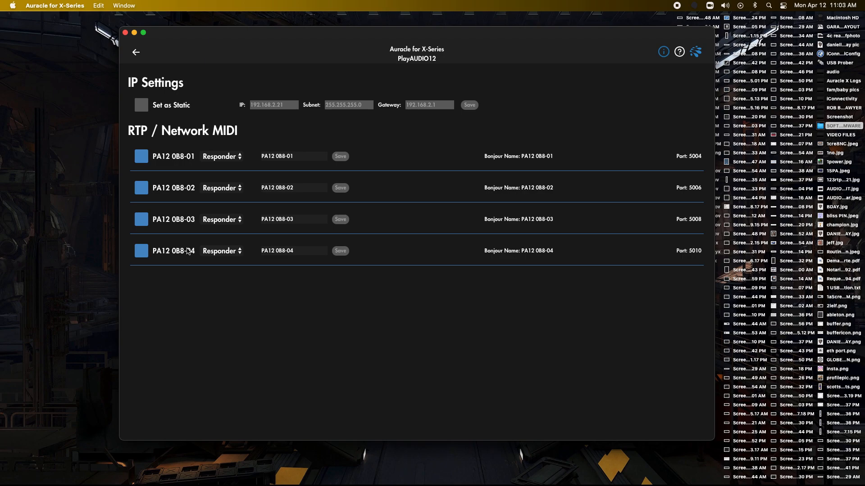
pyautogui.moveTo(184, 166)
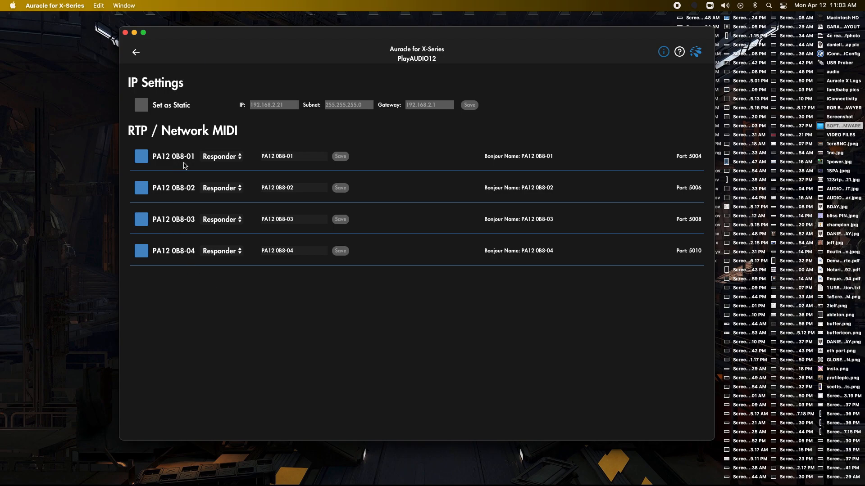
pyautogui.moveTo(211, 171)
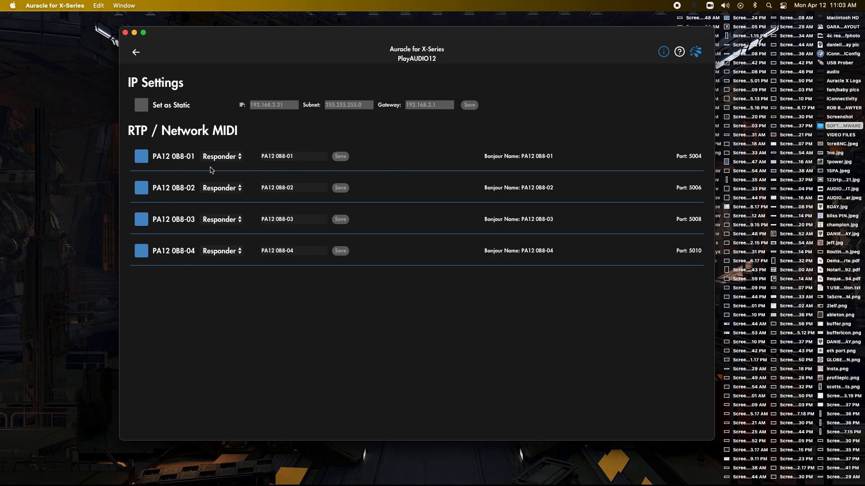
pyautogui.moveTo(181, 170)
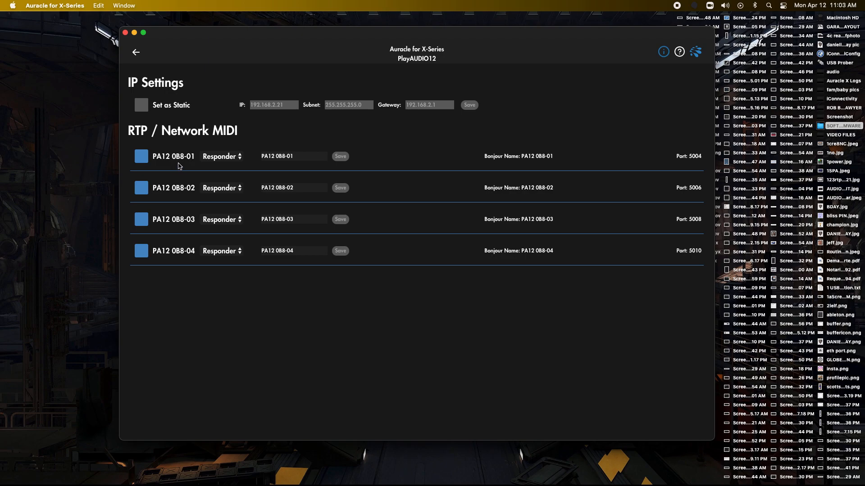
pyautogui.moveTo(181, 147)
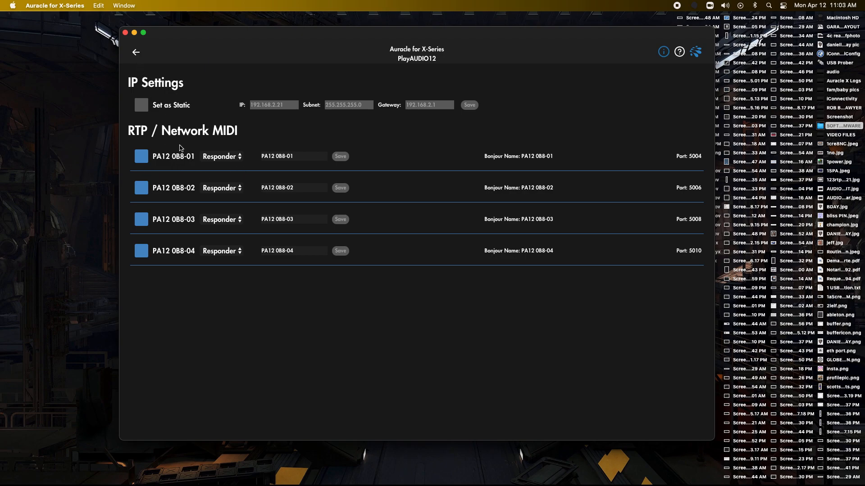
pyautogui.moveTo(138, 168)
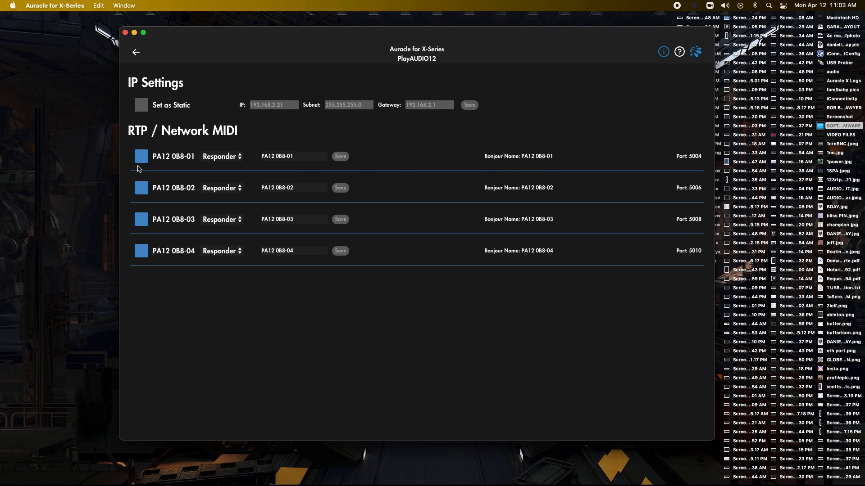
pyautogui.moveTo(180, 171)
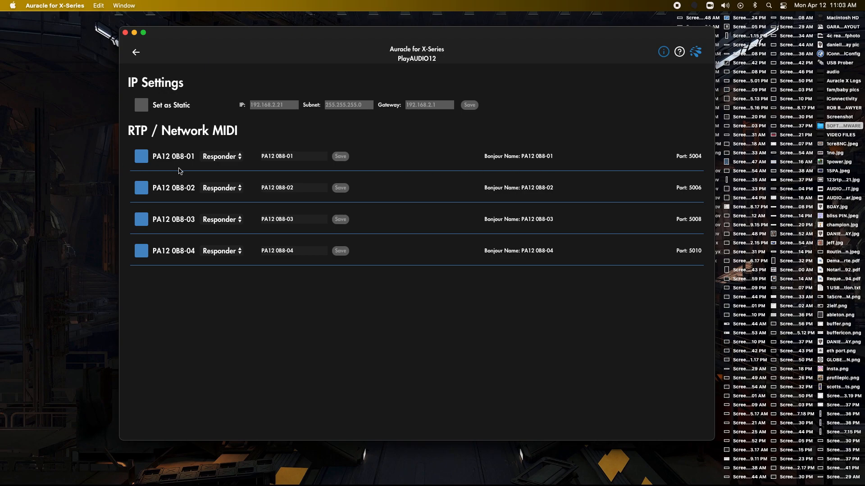
pyautogui.moveTo(232, 179)
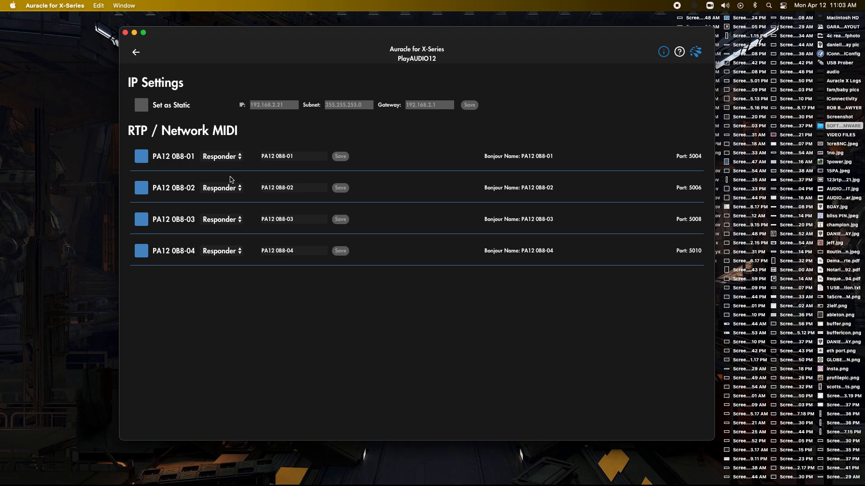
pyautogui.moveTo(177, 161)
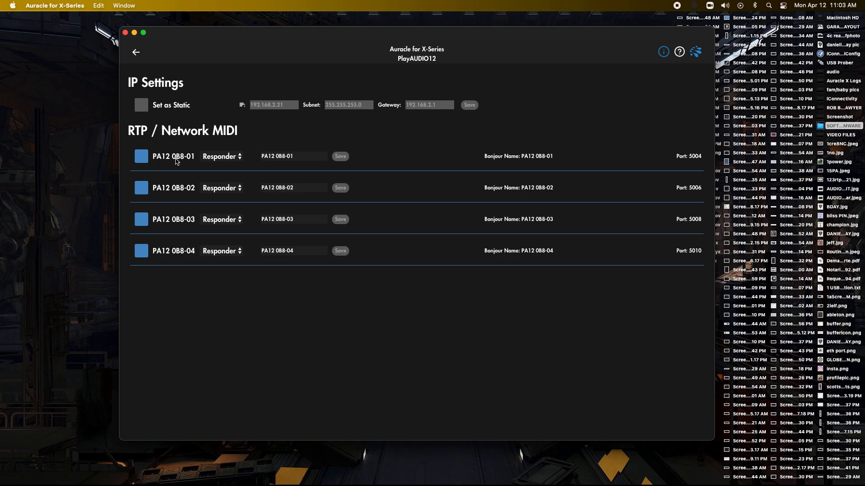
pyautogui.moveTo(132, 52)
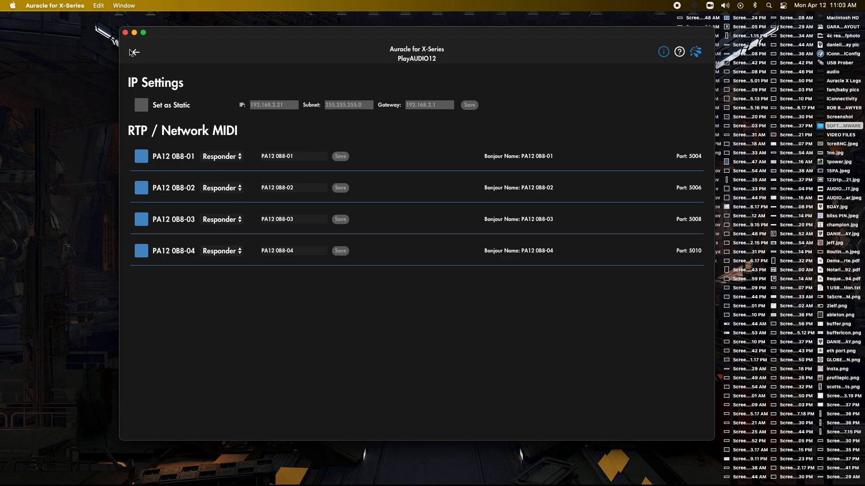
# Step: Show mioXM 007's RTP sessions mioXM 007-01 through 007-07
pyautogui.click(133, 52)
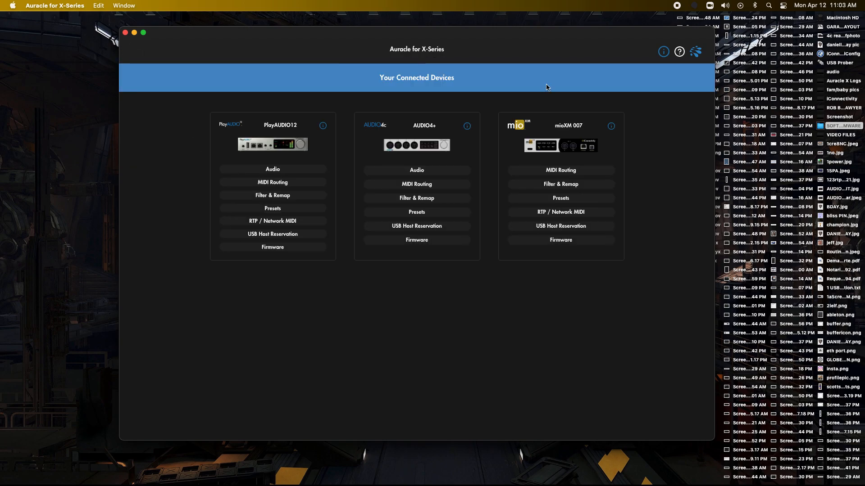
pyautogui.moveTo(566, 135)
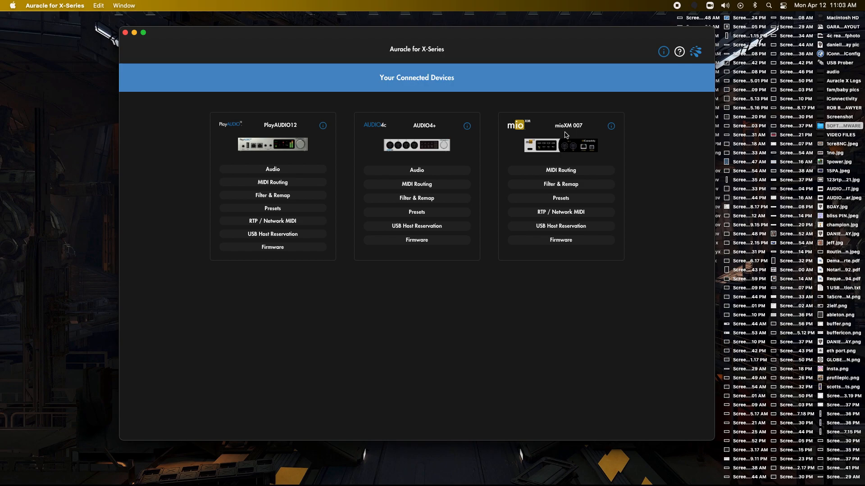
pyautogui.moveTo(557, 215)
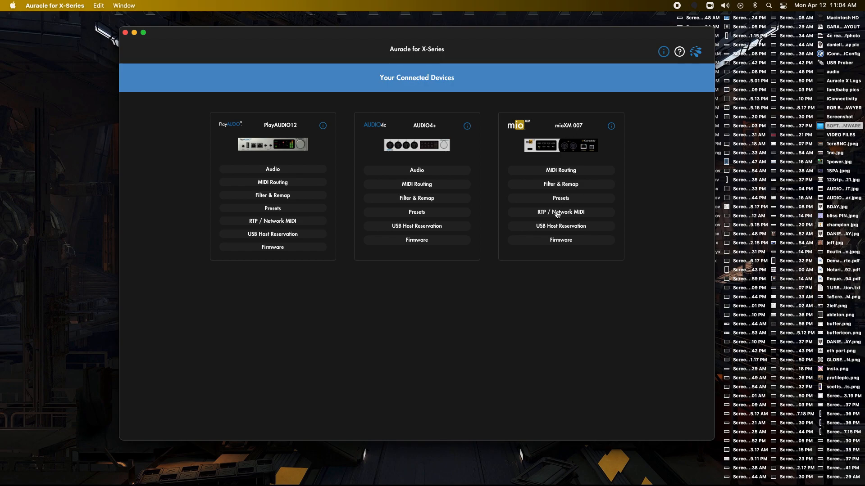
pyautogui.click(560, 212)
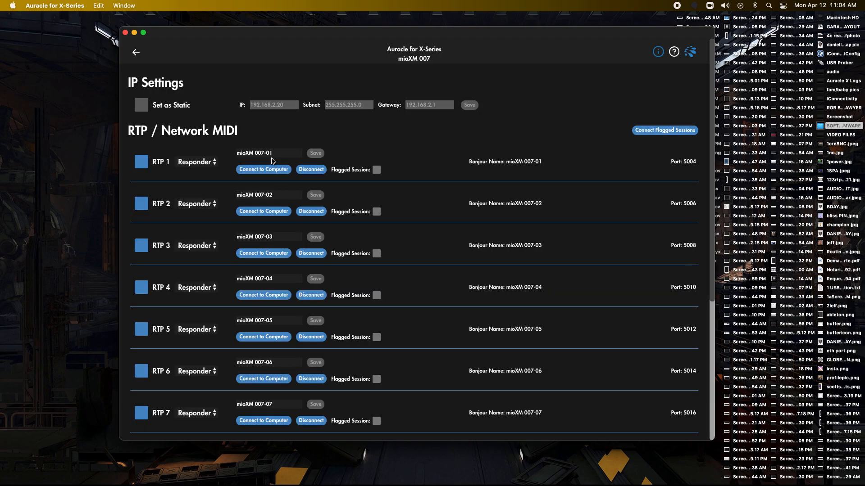
pyautogui.moveTo(172, 161)
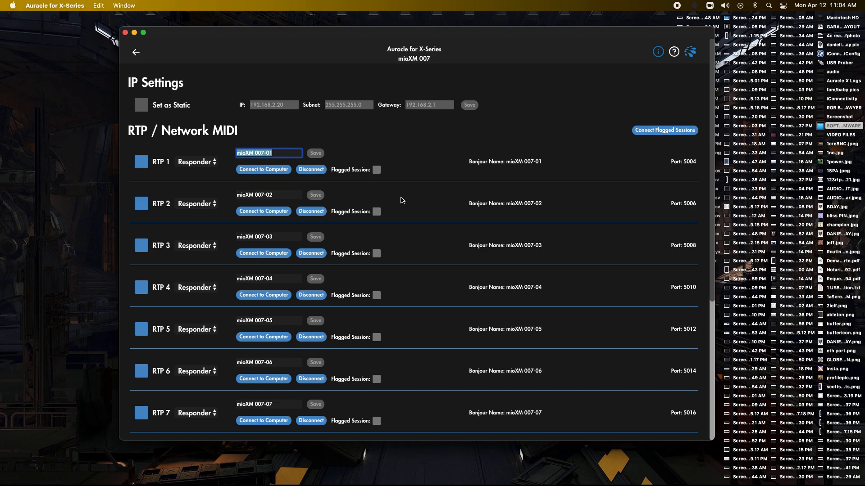
pyautogui.moveTo(357, 188)
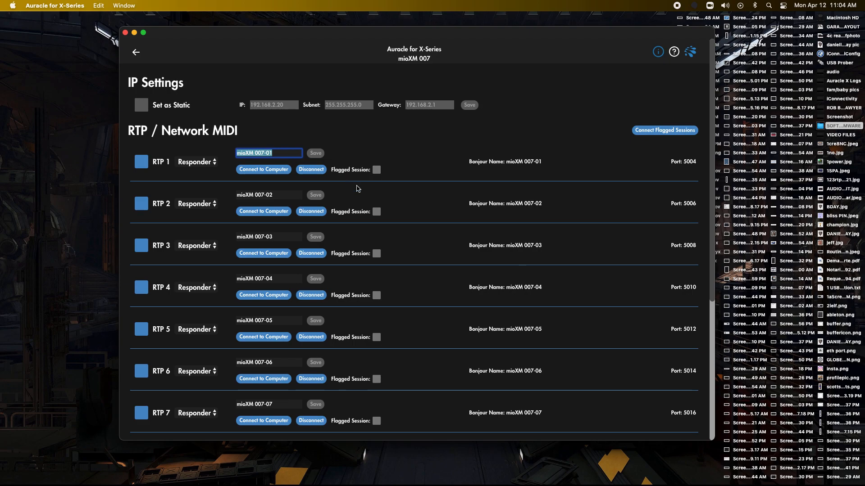
pyautogui.moveTo(136, 54)
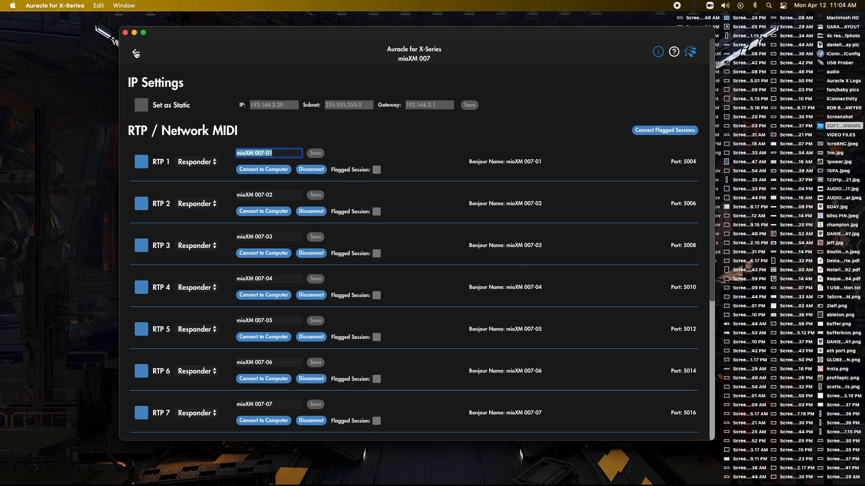
# Step: Make PlayAUDIO12 port 1 an Initiator joining session mioXM 007-01 and save it
pyautogui.click(135, 54)
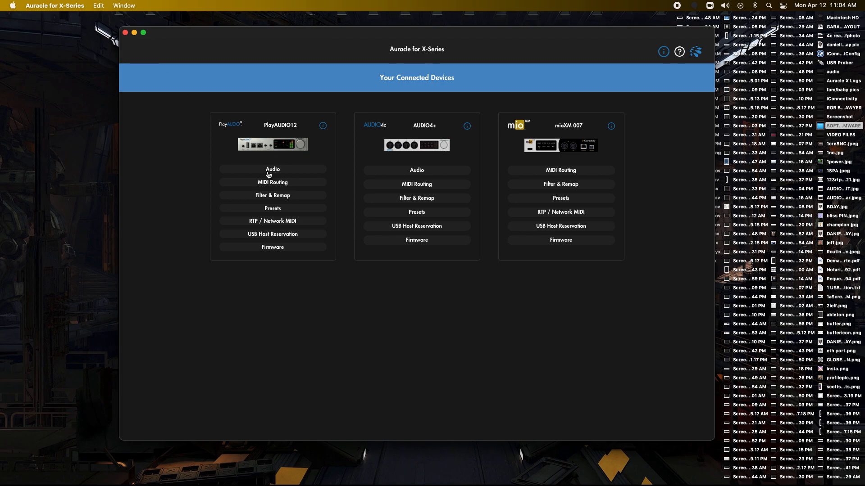
pyautogui.click(272, 220)
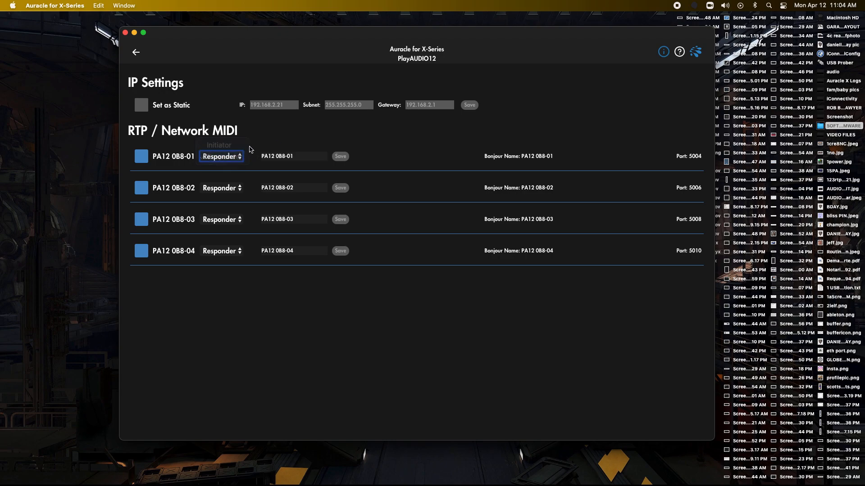
pyautogui.click(221, 155)
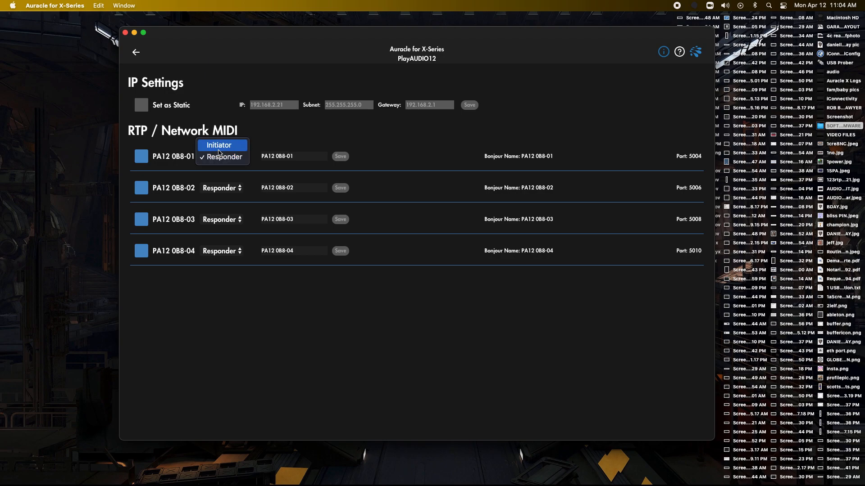
pyautogui.click(219, 145)
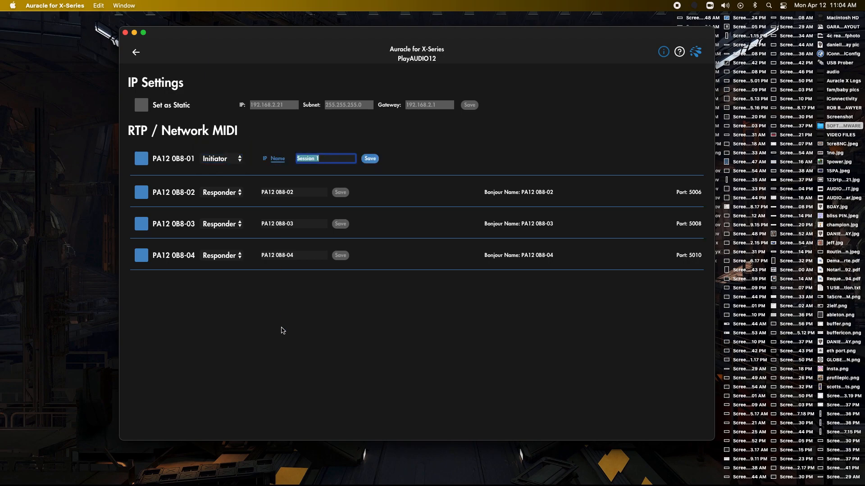
pyautogui.write('mioXM 007-01')
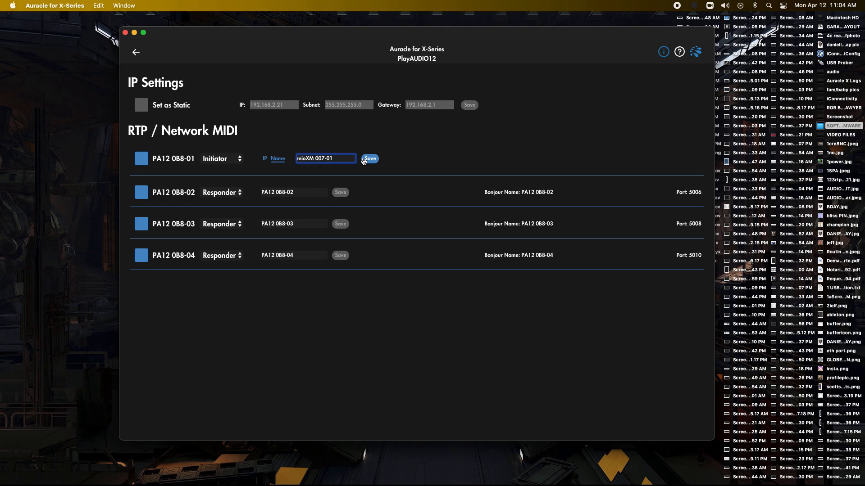
pyautogui.click(370, 159)
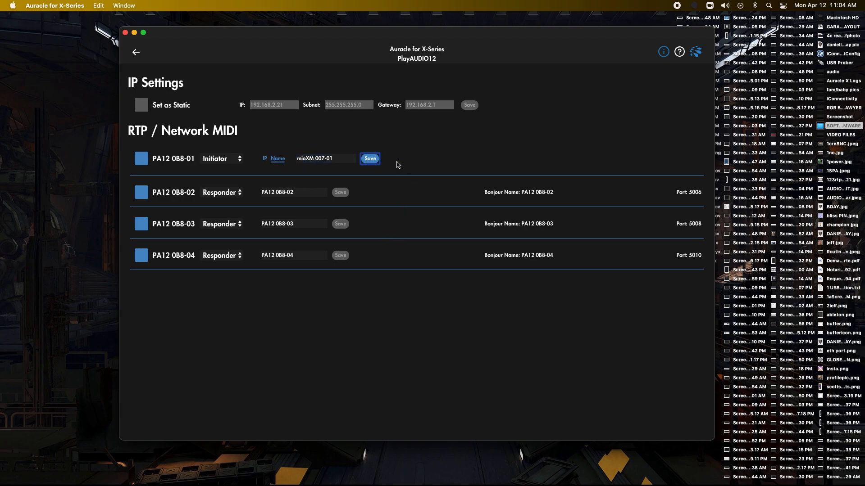
pyautogui.click(369, 158)
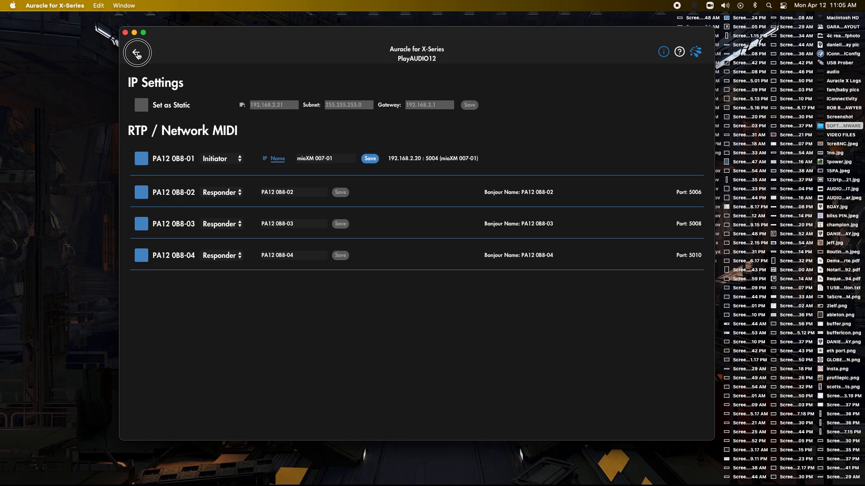
# Step: Verify mioXM RTP 1 shows the PA12 0B8-01 connection, then return to the overview
pyautogui.click(137, 53)
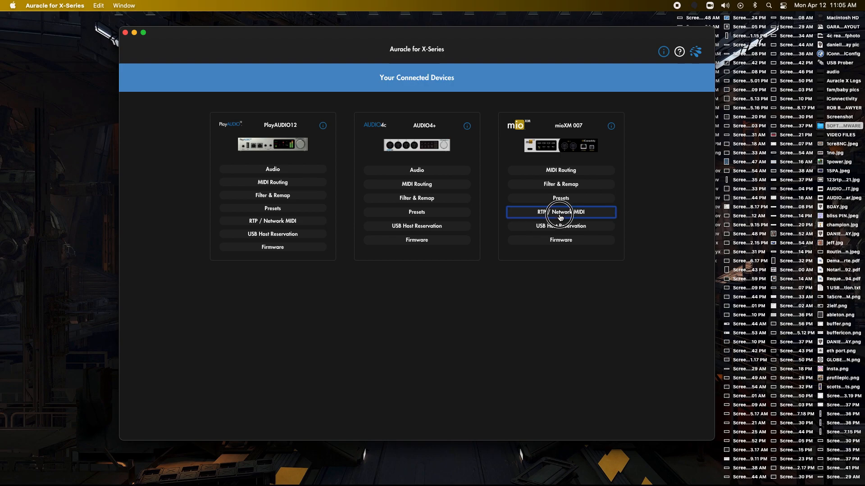
pyautogui.click(560, 211)
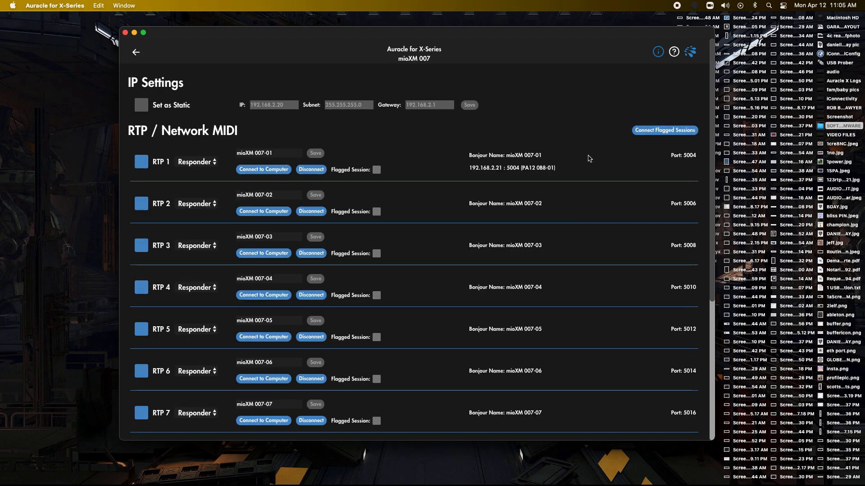
pyautogui.moveTo(571, 188)
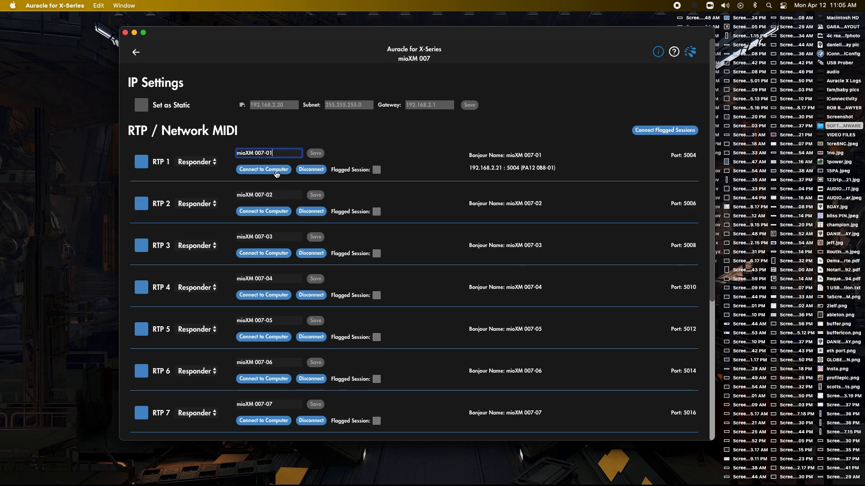
pyautogui.click(270, 194)
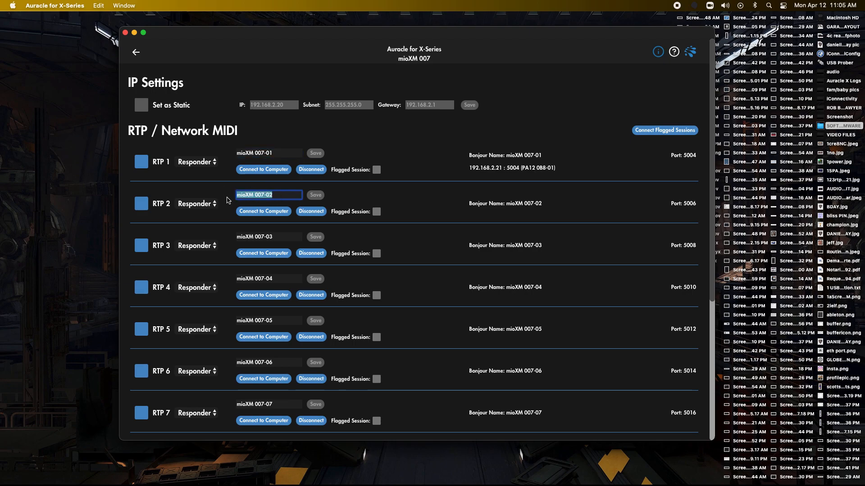
pyautogui.click(136, 53)
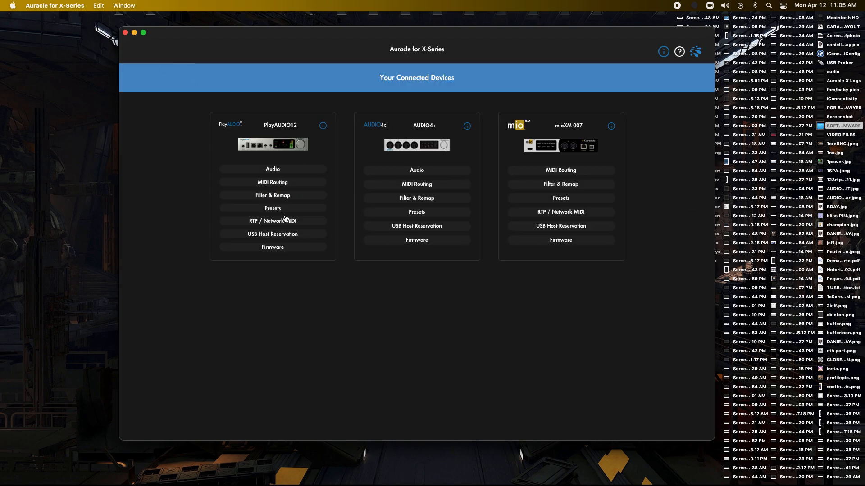
# Step: Make PlayAUDIO12 port 2 an Initiator joining mioXM 007-02, save, and return to the overview
pyautogui.click(272, 221)
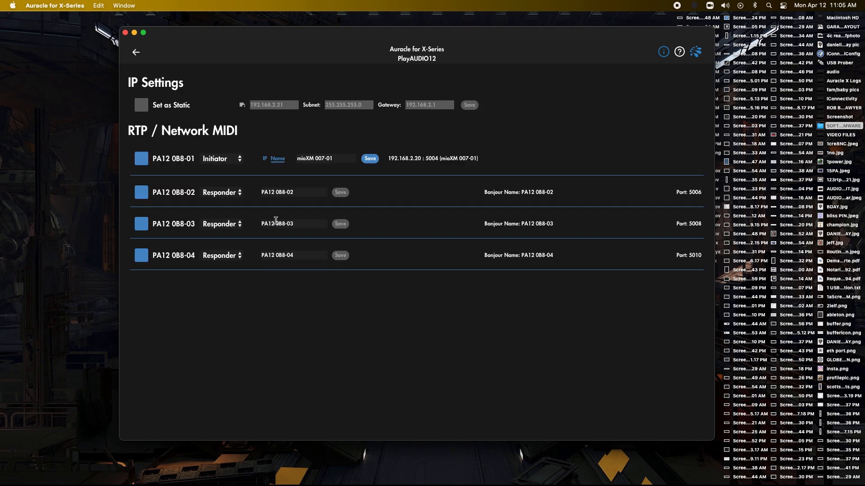
pyautogui.click(222, 195)
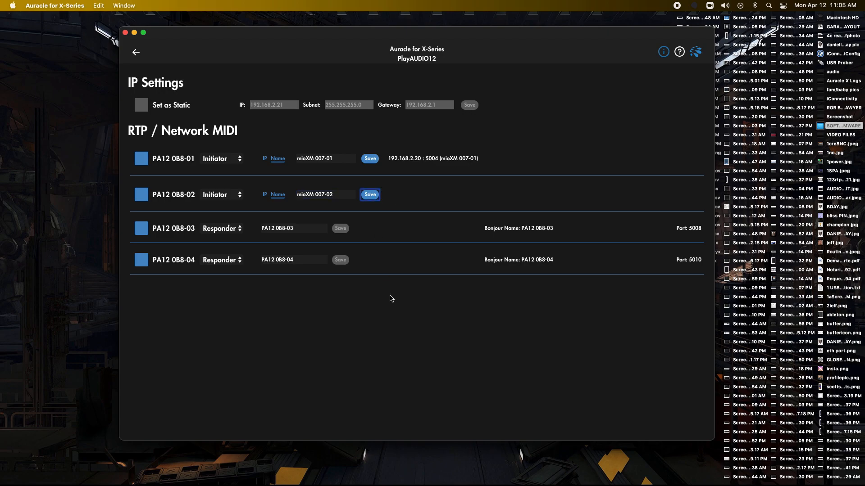
pyautogui.click(370, 195)
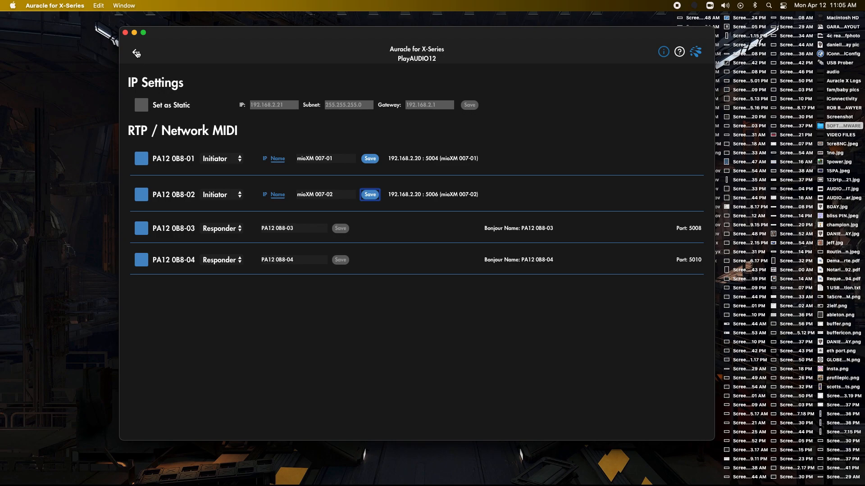
pyautogui.click(136, 53)
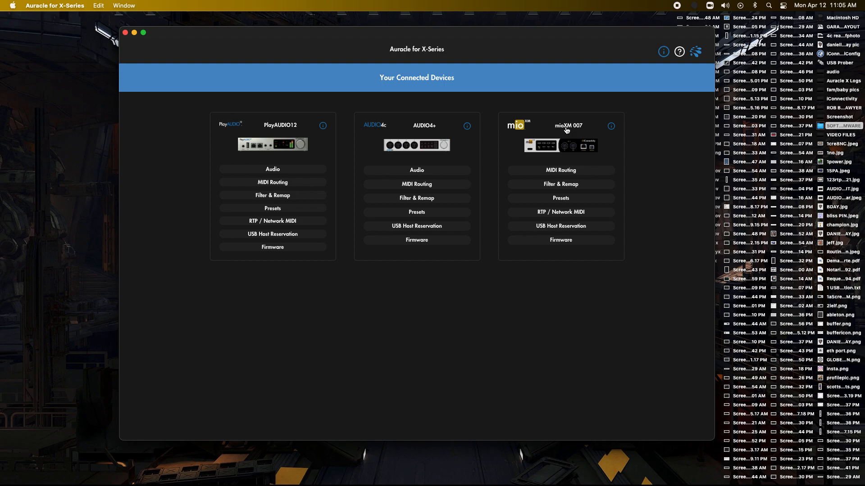
pyautogui.moveTo(641, 208)
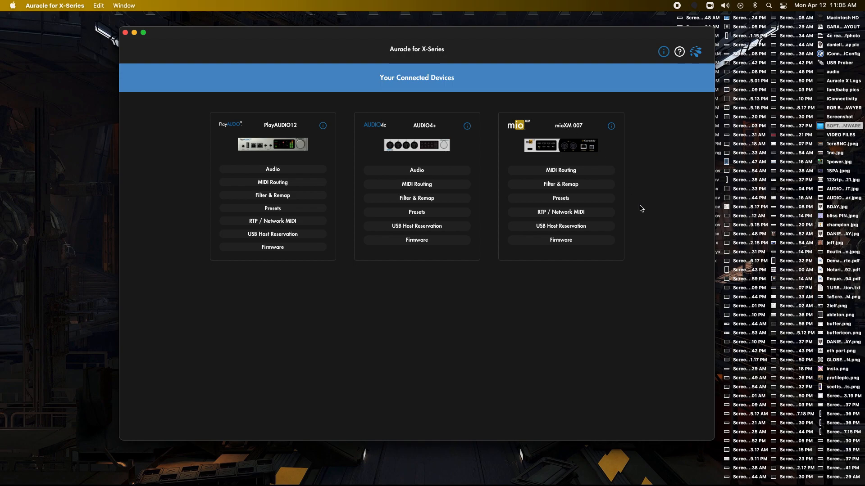
# Step: In mioXM 007 MIDI routing, send the DIN 1 and Nord Stag3 inputs to RTP 1
pyautogui.click(560, 171)
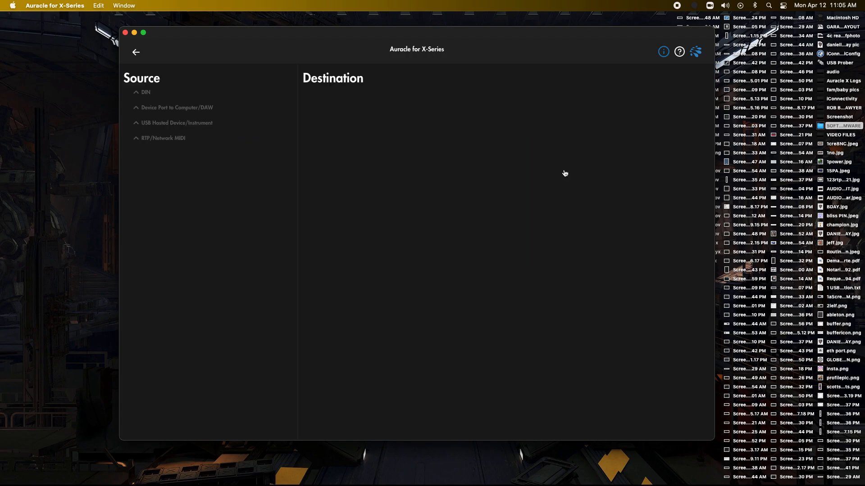
pyautogui.click(145, 92)
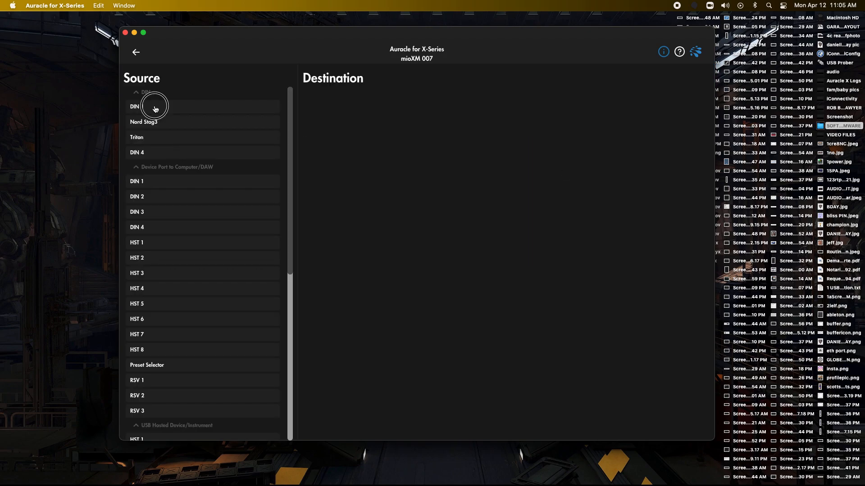
pyautogui.click(154, 106)
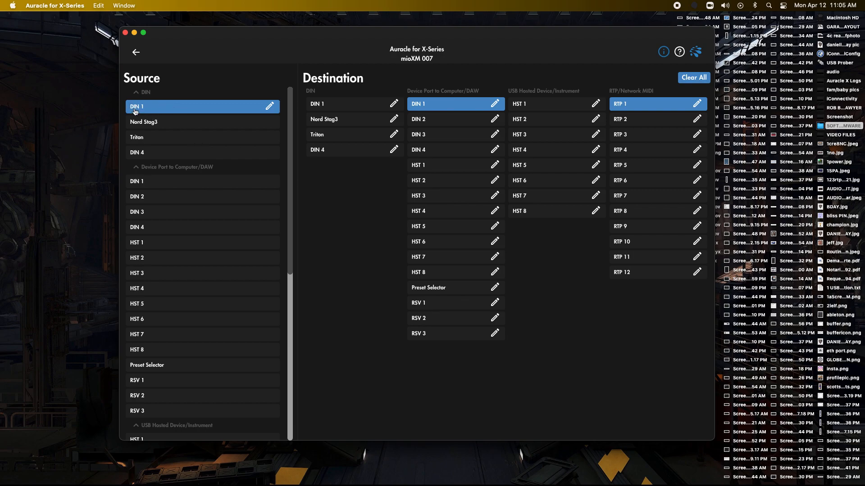
pyautogui.moveTo(620, 106)
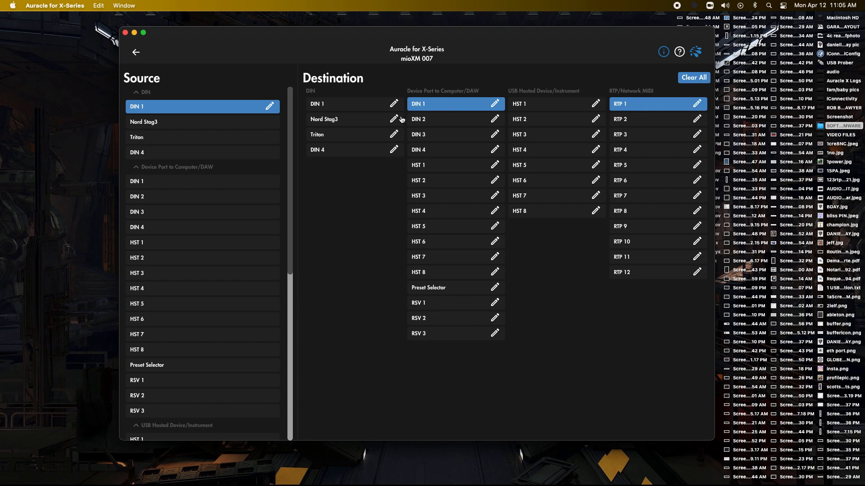
pyautogui.moveTo(425, 94)
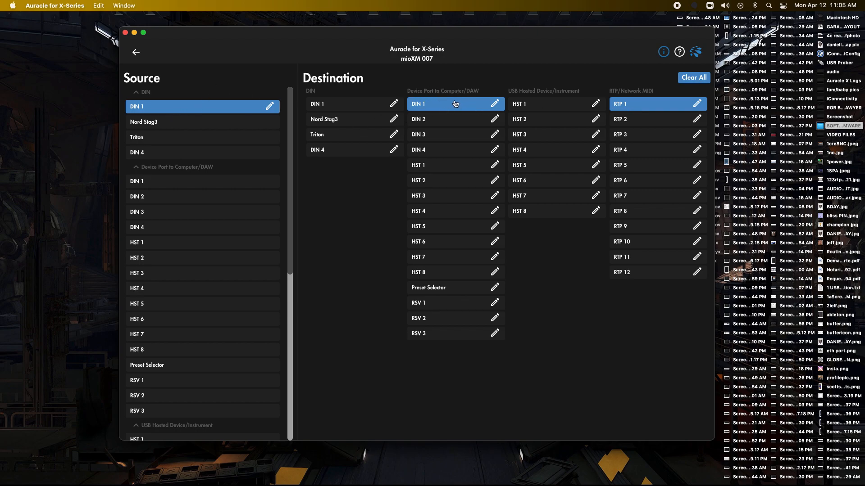
pyautogui.moveTo(154, 116)
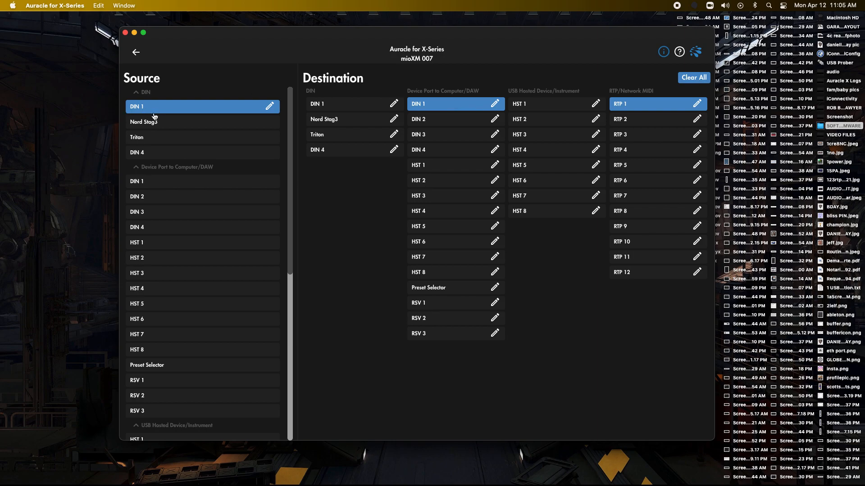
pyautogui.click(166, 121)
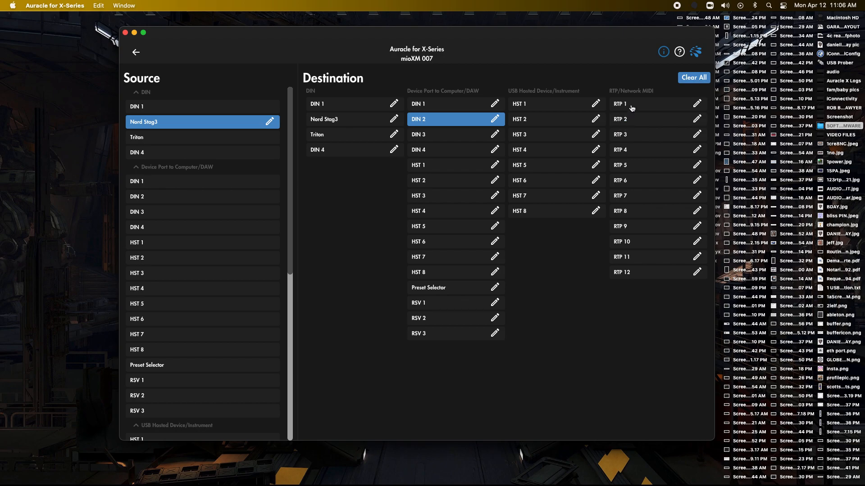
pyautogui.click(630, 104)
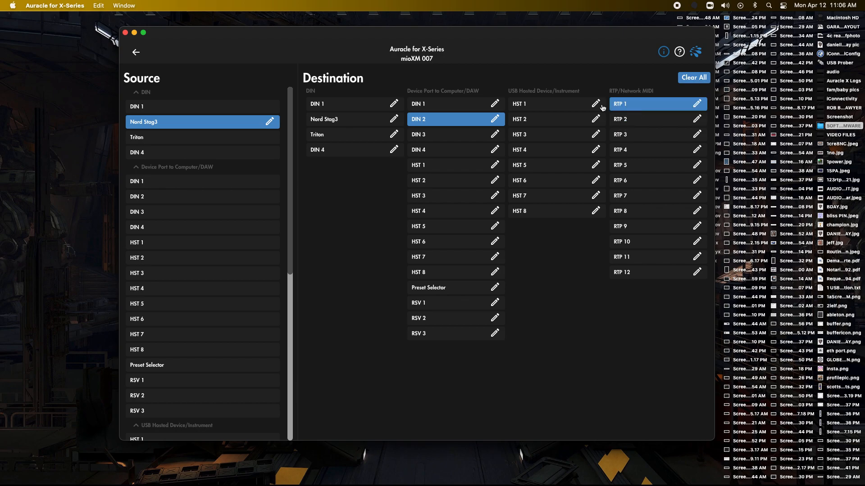
# Step: Route the Triton and DIN 4 inputs to their DIN outputs and RTP 1
pyautogui.click(202, 137)
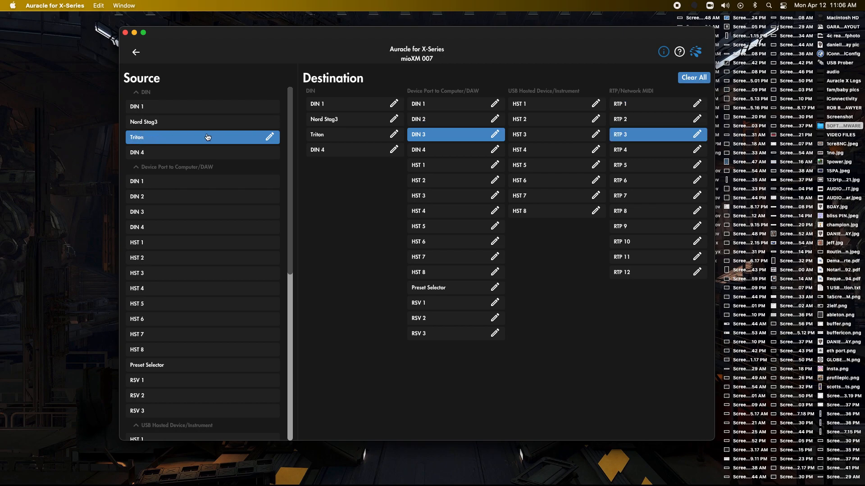
pyautogui.moveTo(621, 138)
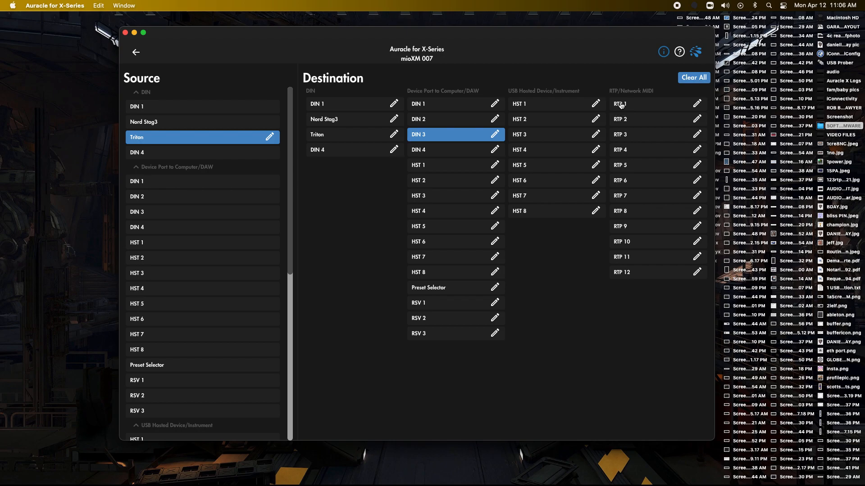
pyautogui.click(180, 153)
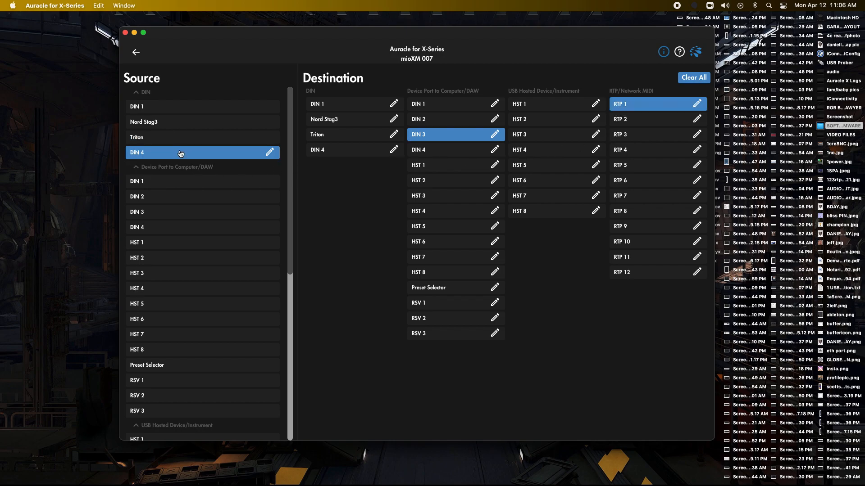
pyautogui.click(456, 149)
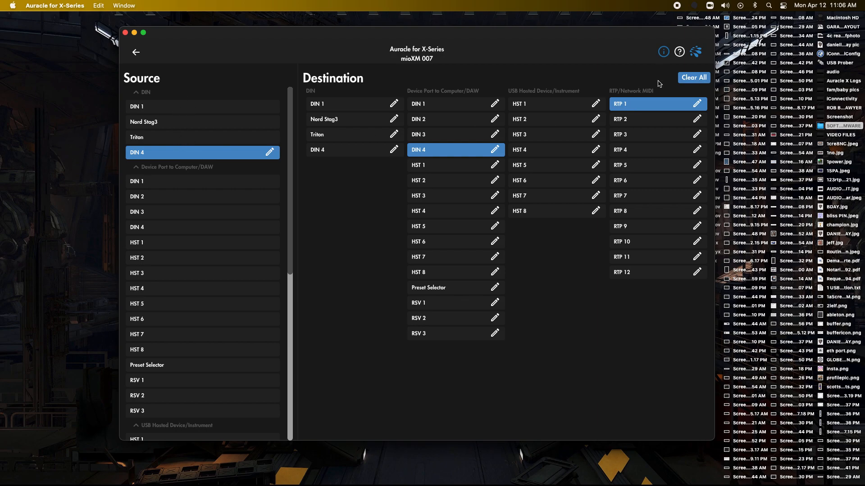
pyautogui.moveTo(612, 110)
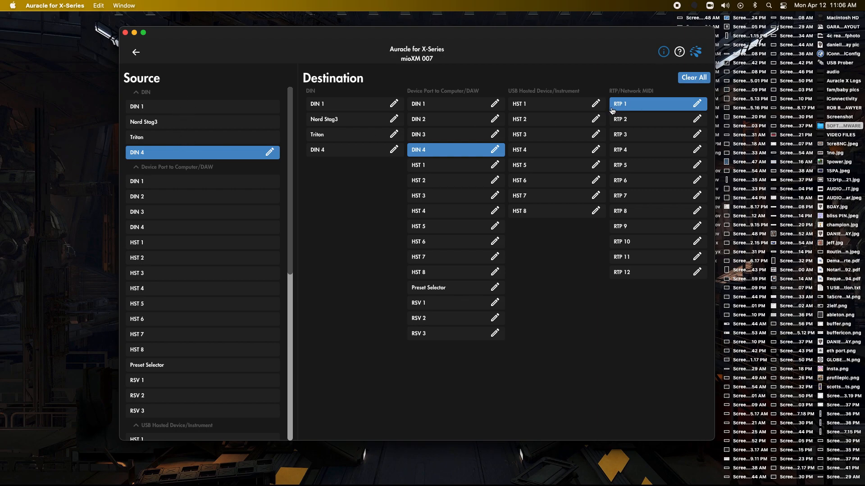
pyautogui.moveTo(207, 280)
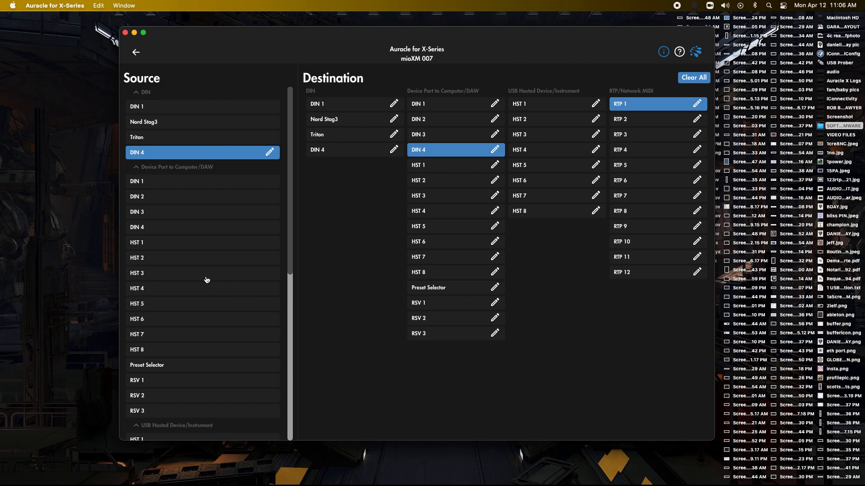
# Step: Route hosted inputs HST 1–4 to their HST outputs and RTP 2
pyautogui.scroll(-3)
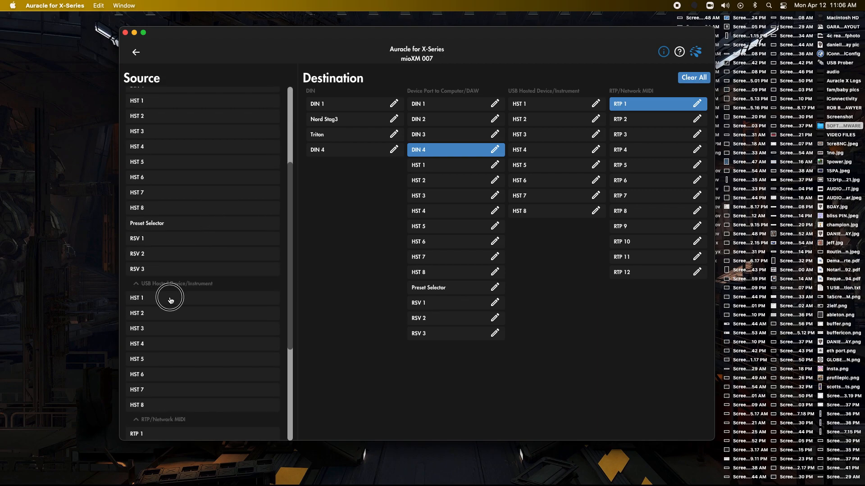
pyautogui.click(170, 298)
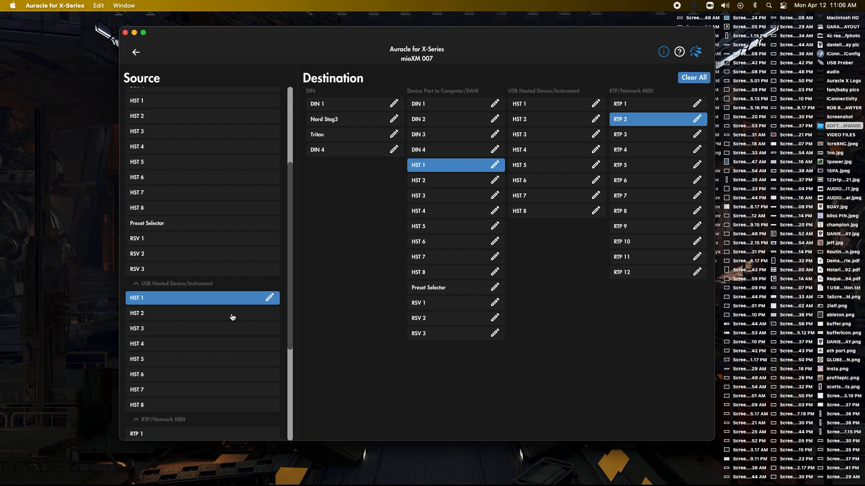
pyautogui.click(202, 312)
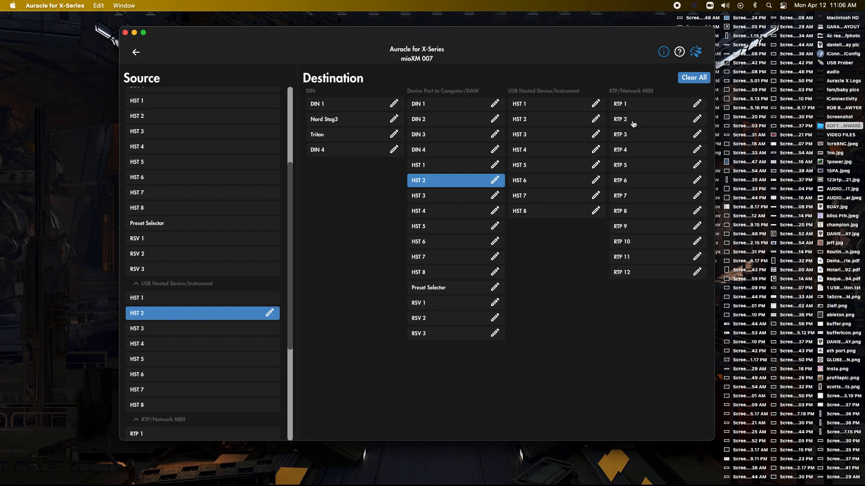
pyautogui.click(201, 328)
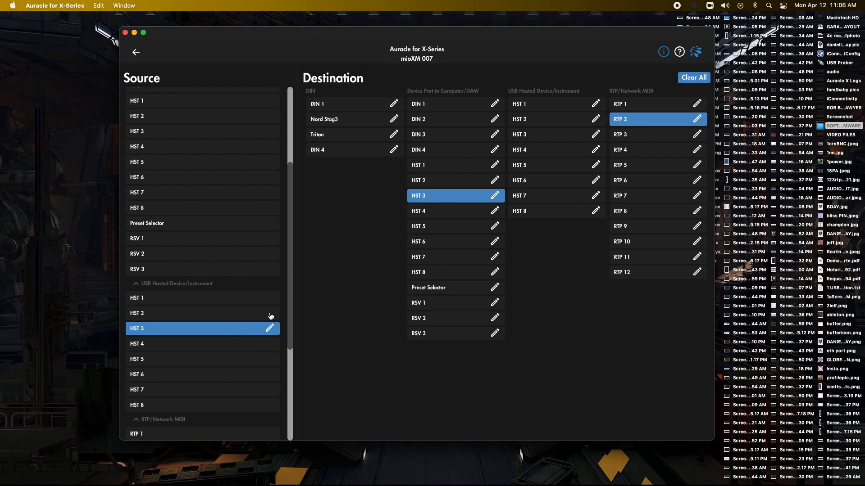
pyautogui.click(202, 343)
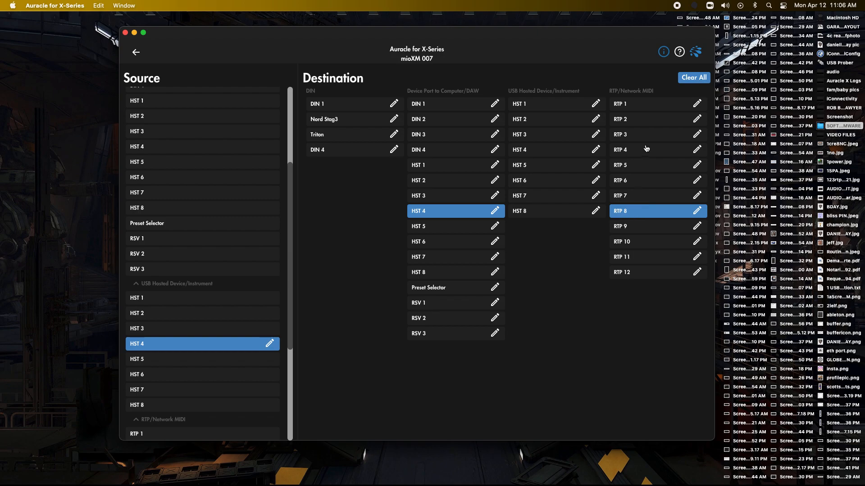
pyautogui.click(195, 359)
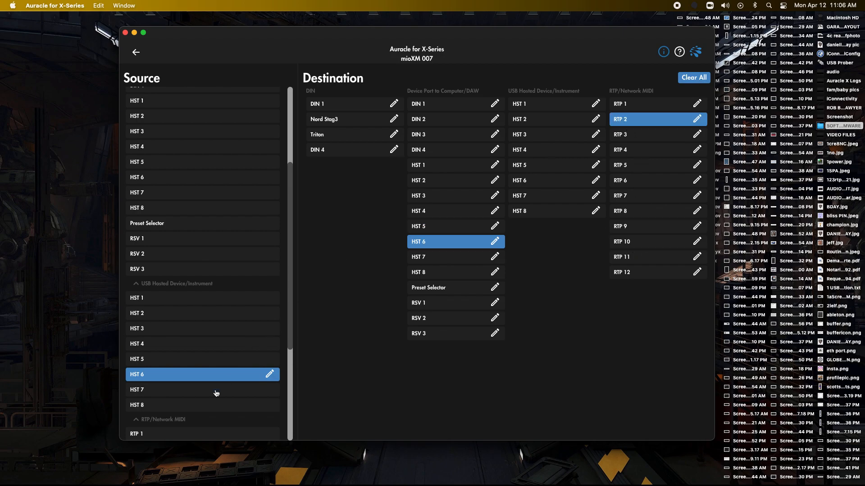
# Step: Route hosted inputs HST 7 and HST 8 to RTP 2, then return to the overview
pyautogui.click(203, 390)
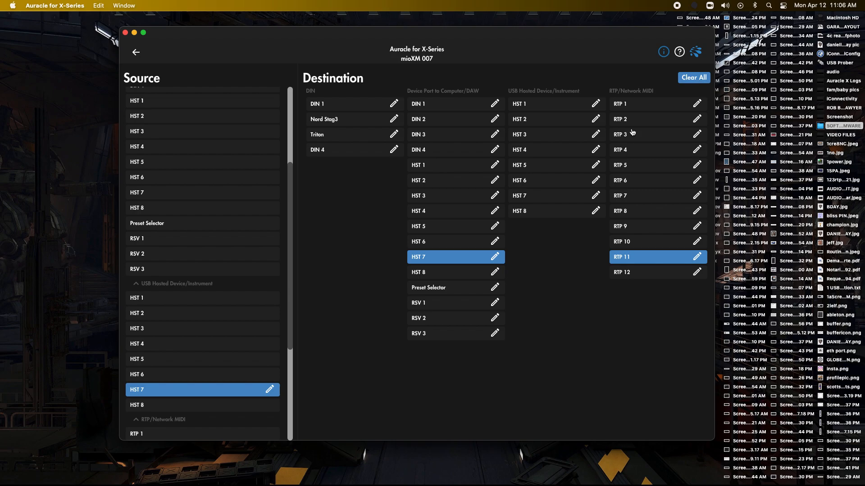
pyautogui.click(634, 118)
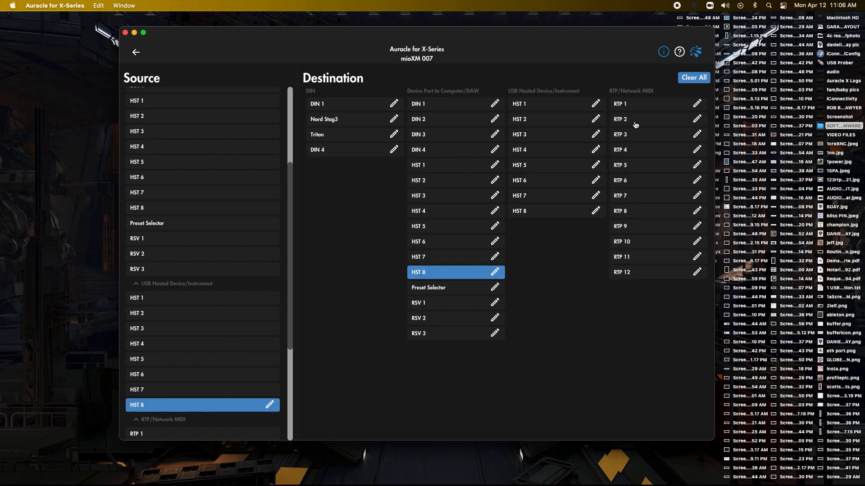
pyautogui.click(634, 119)
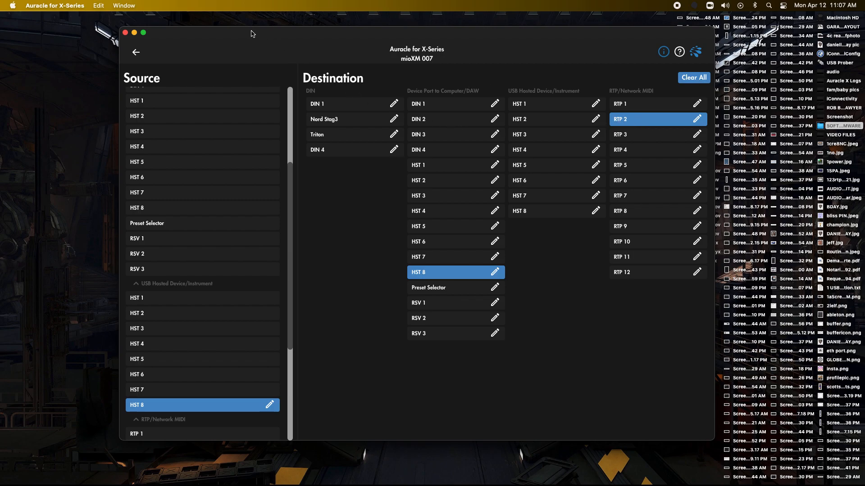
pyautogui.moveTo(136, 53)
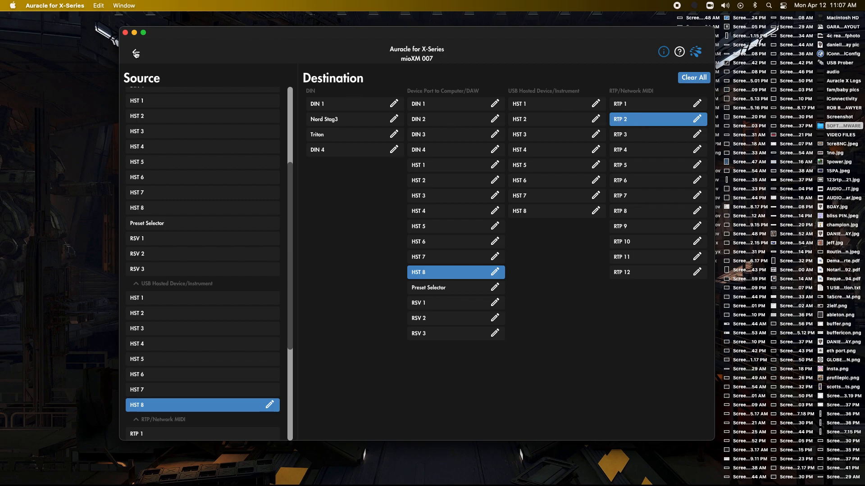
pyautogui.click(136, 53)
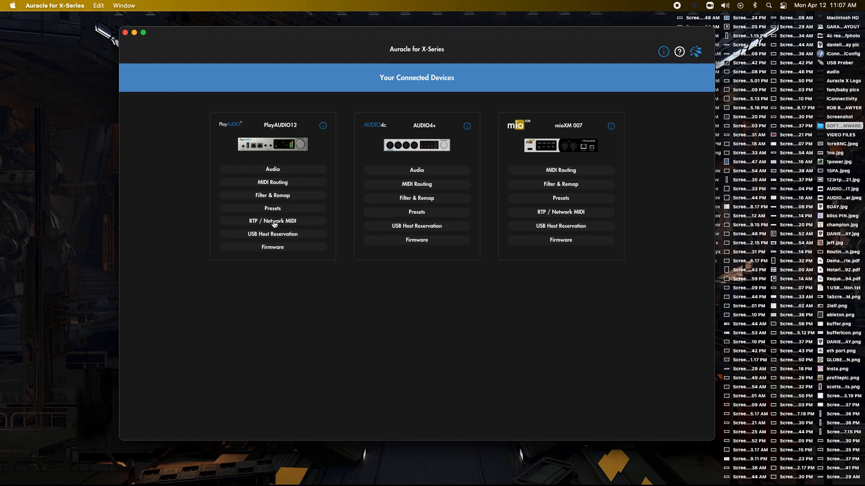
pyautogui.moveTo(274, 122)
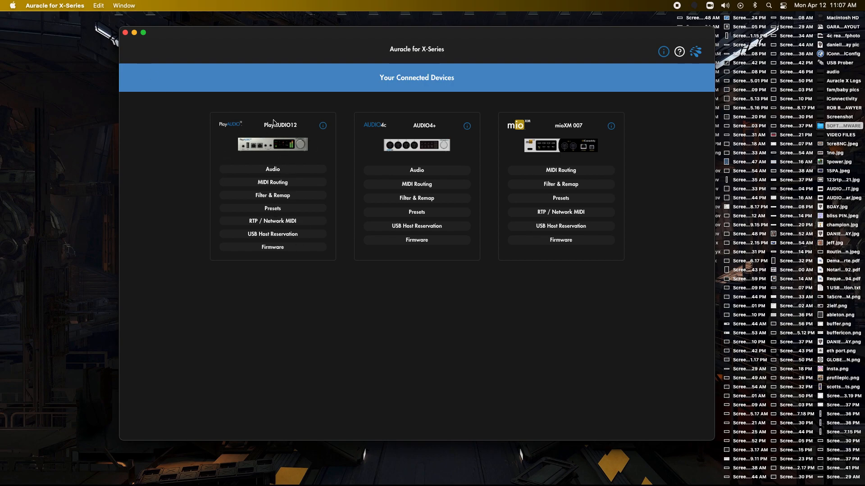
# Step: Show PlayAUDIO12 network source PA12 0B8-01 routed to [Jack 1] RTP 1
pyautogui.click(272, 182)
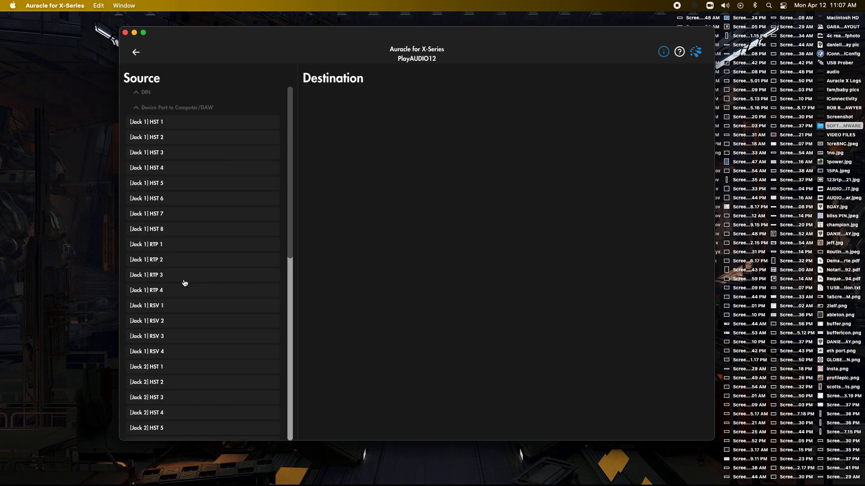
pyautogui.scroll(-3)
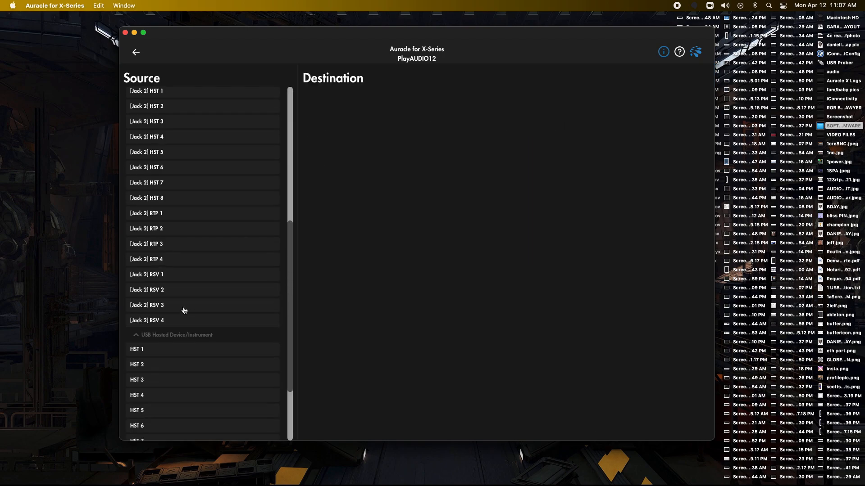
pyautogui.scroll(-3)
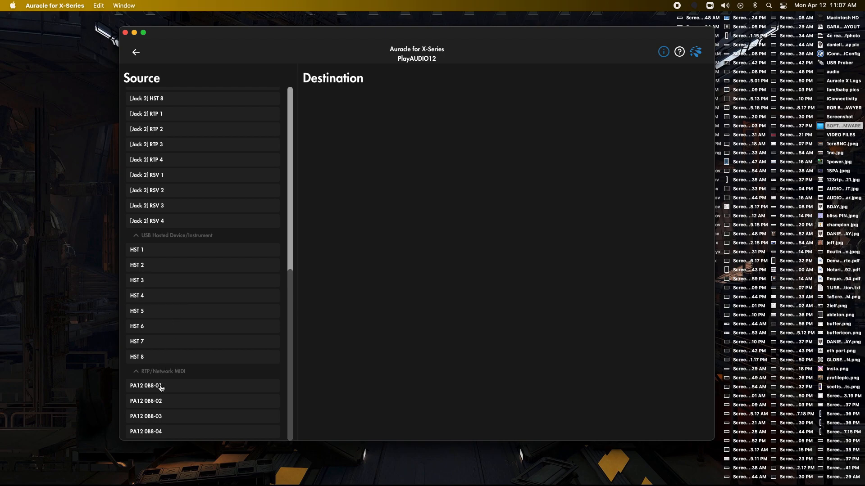
pyautogui.click(161, 385)
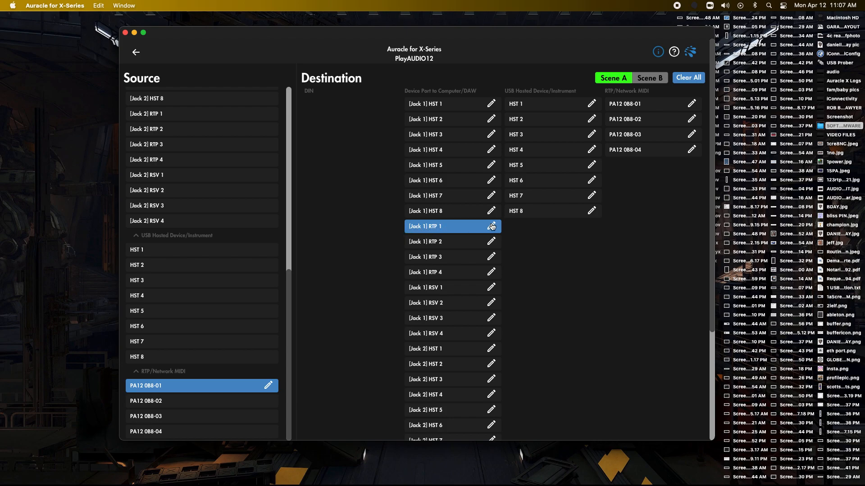
# Step: Rename the [Jack 1] RTP 1 port to XM DINs
pyautogui.click(491, 227)
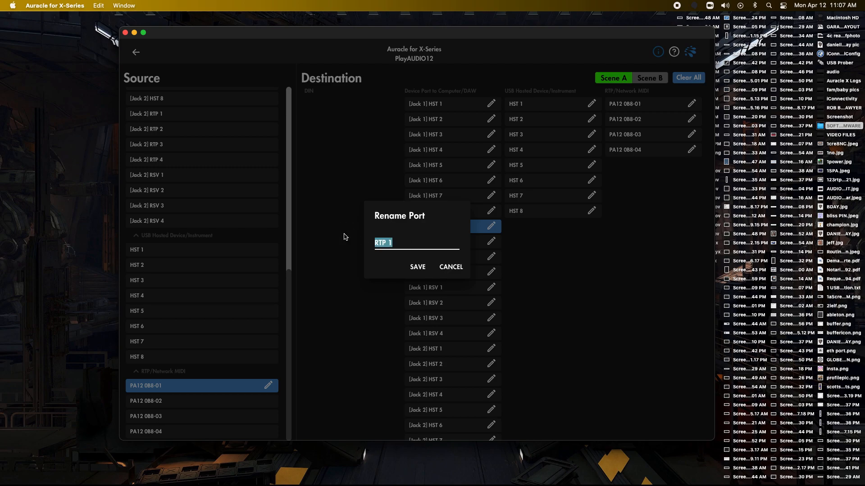
pyautogui.write('XM')
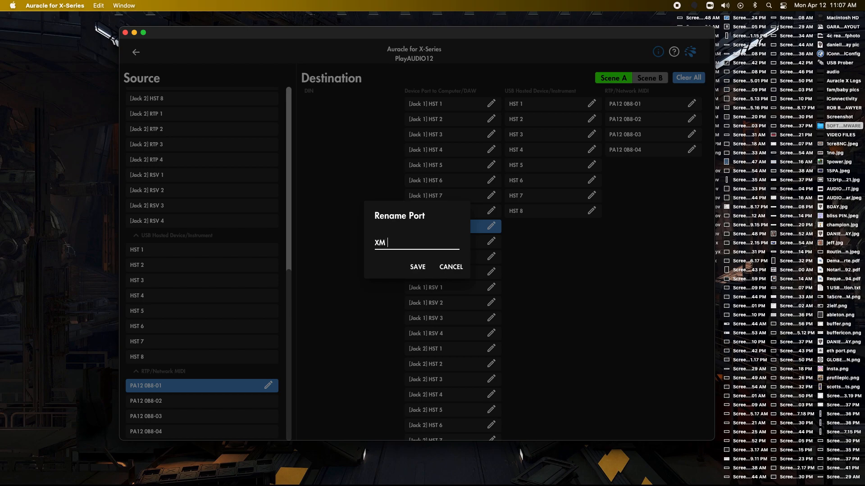
pyautogui.write('DINs')
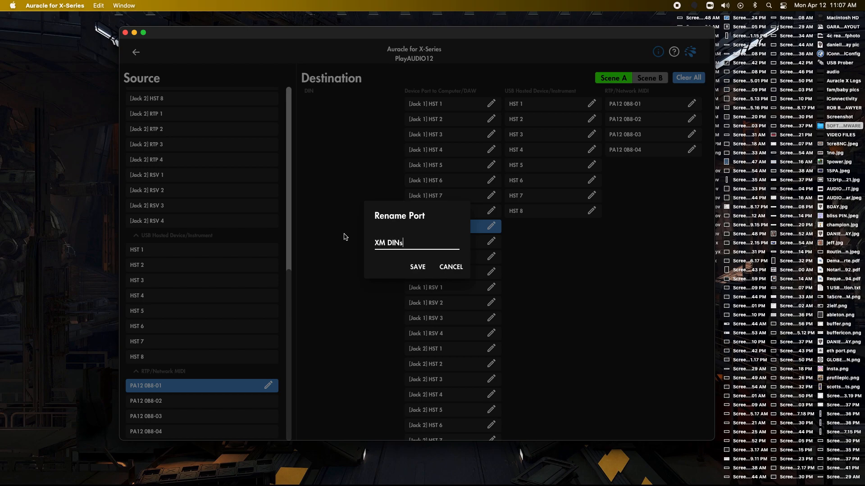
pyautogui.click(417, 267)
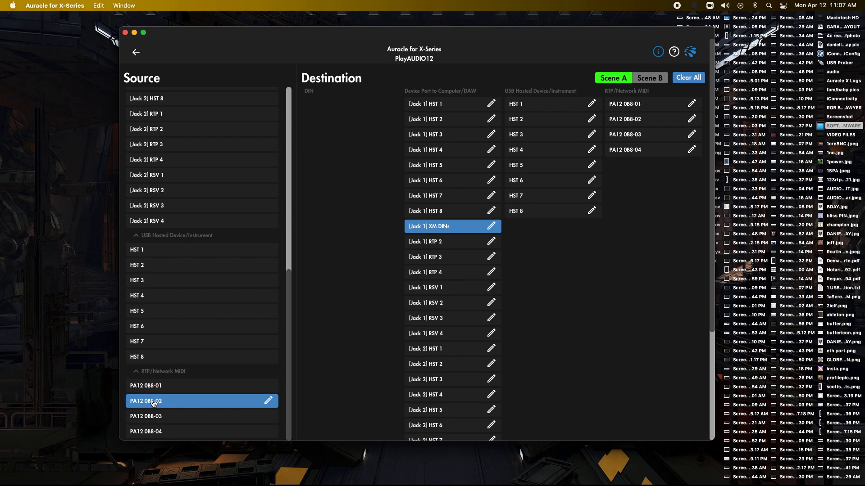
# Step: Rename the [Jack 1] RTP 2 port to XM HSTs
pyautogui.click(491, 241)
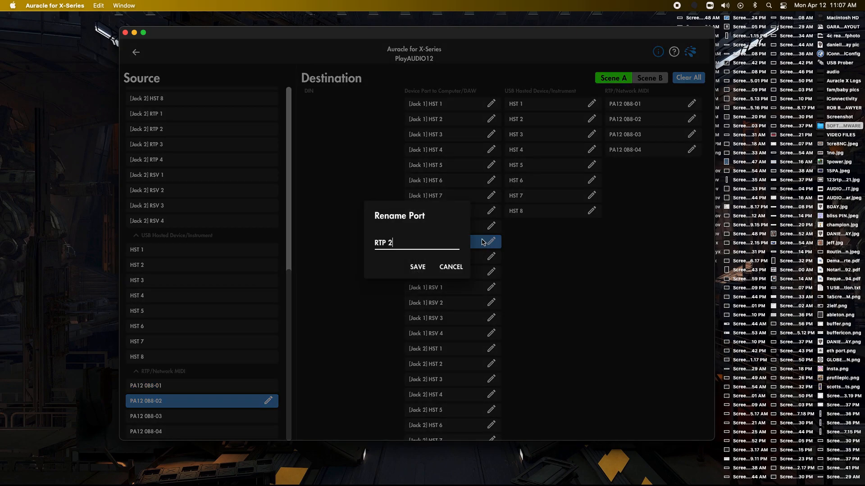
pyautogui.write('XM')
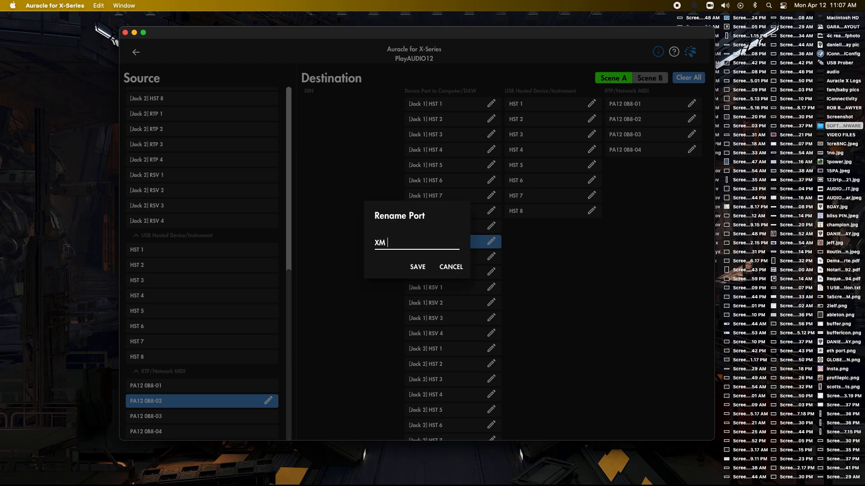
pyautogui.write('HSTs')
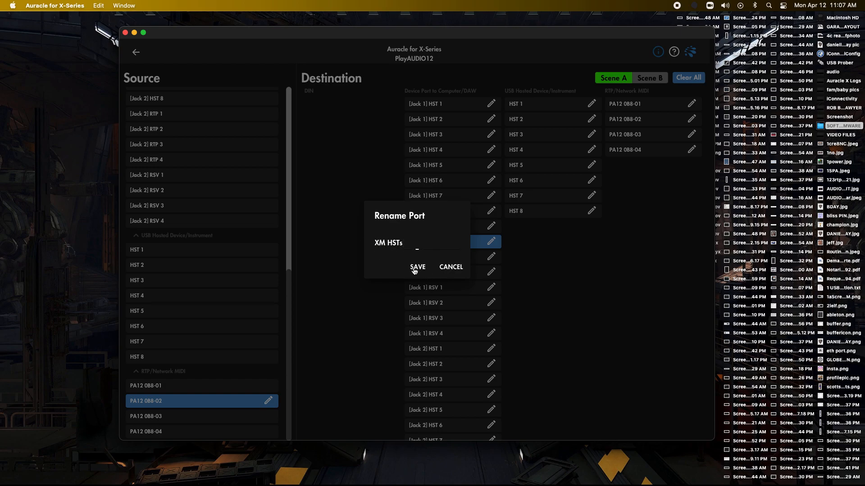
pyautogui.click(417, 267)
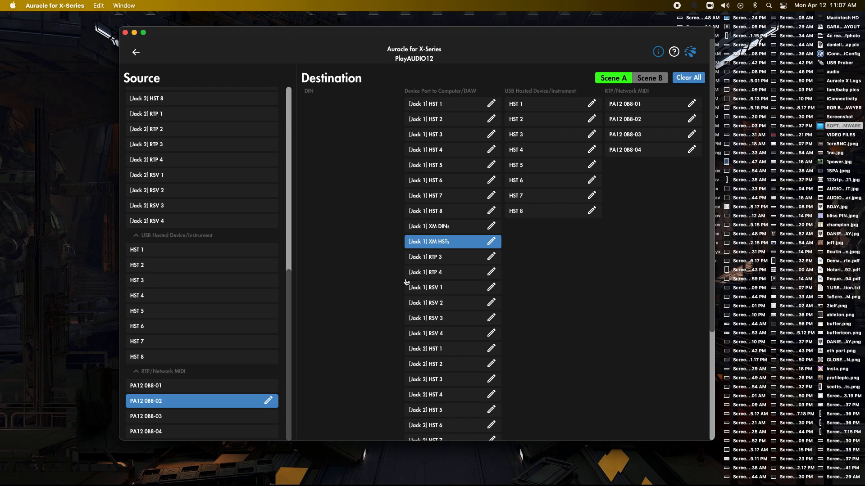
pyautogui.moveTo(434, 252)
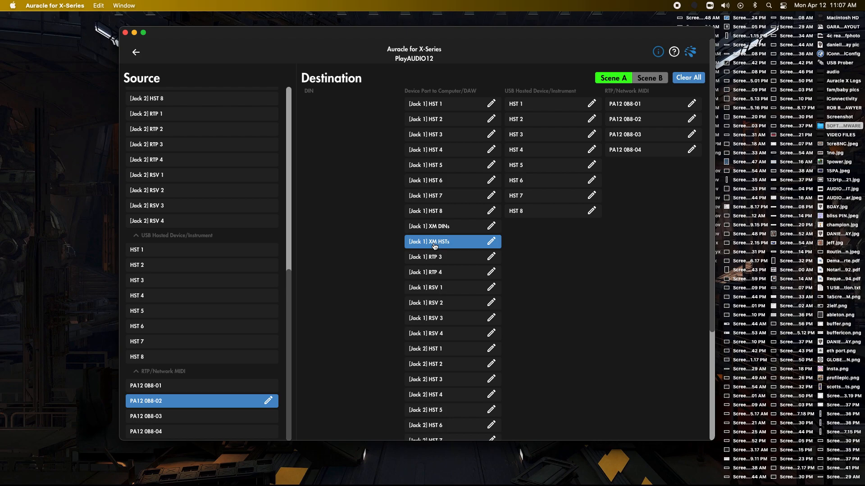
pyautogui.moveTo(444, 235)
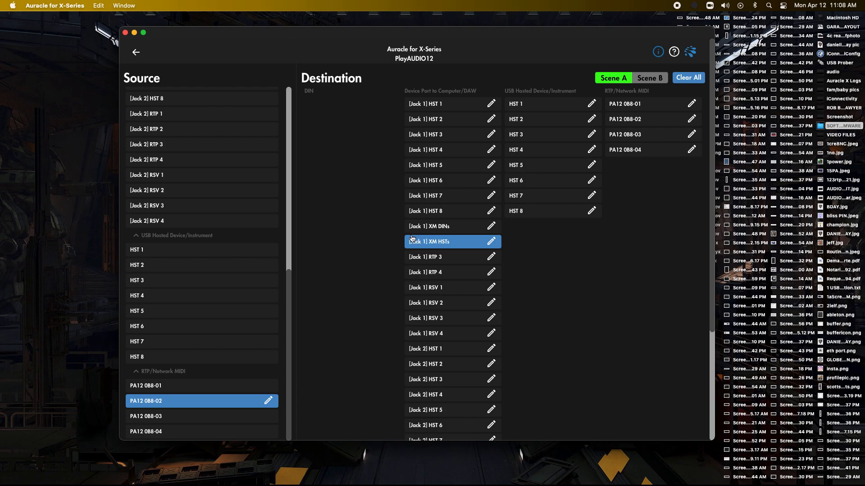
pyautogui.moveTo(421, 231)
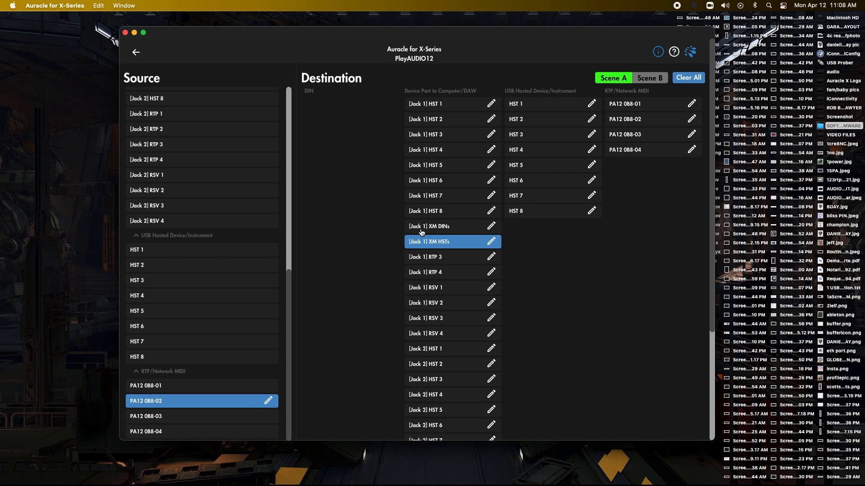
pyautogui.moveTo(426, 247)
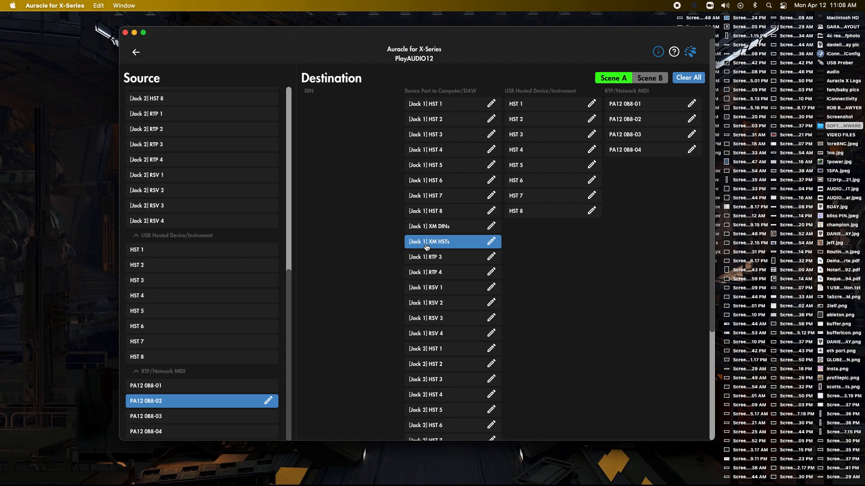
pyautogui.moveTo(237, 419)
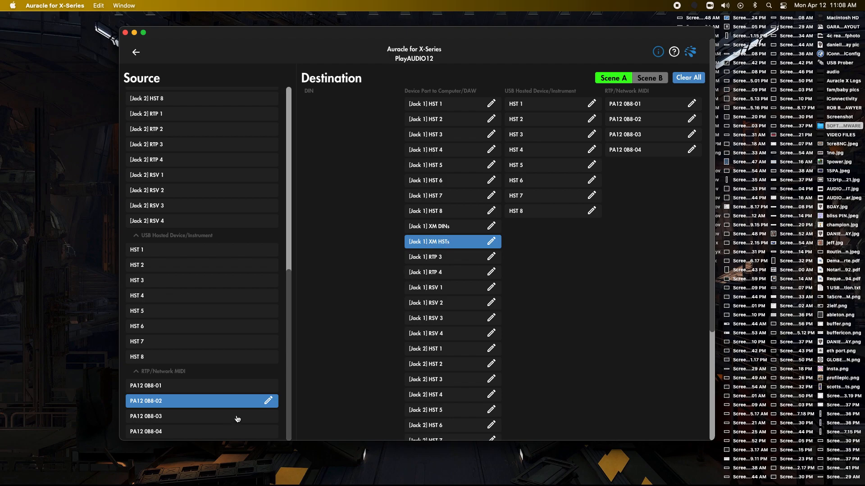
# Step: Rename the [Jack 2] RTP 2 port to XM HSTs
pyautogui.scroll(-3)
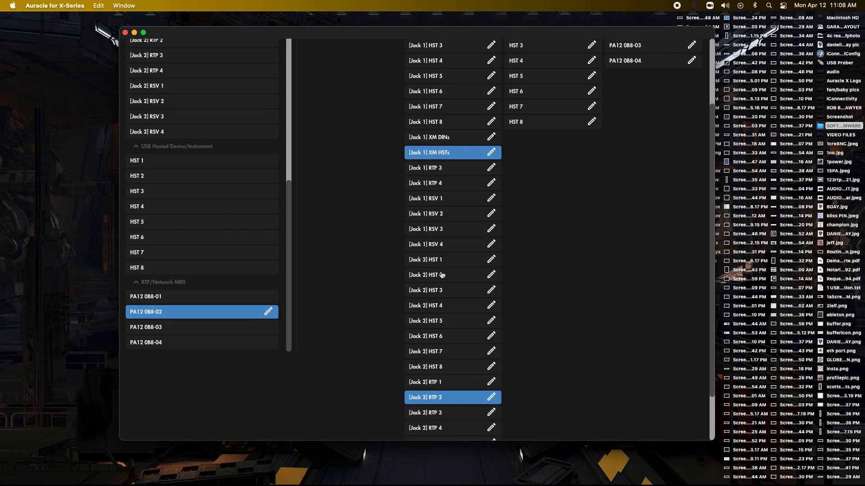
pyautogui.scroll(-3)
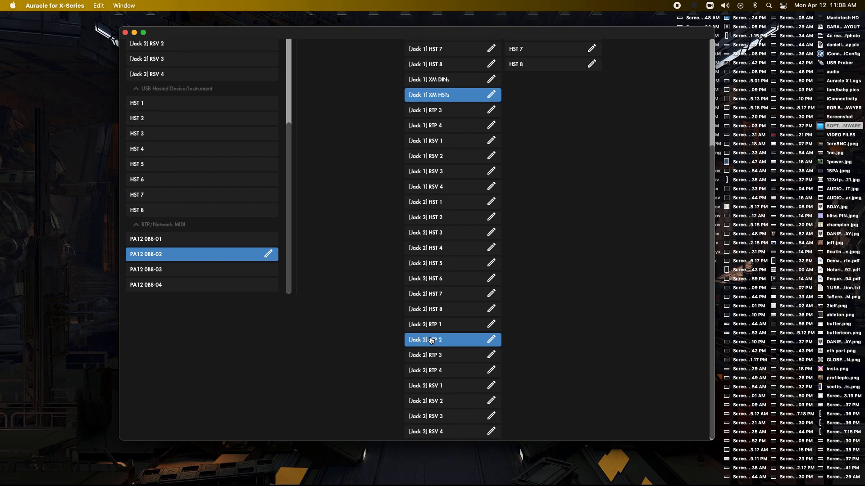
pyautogui.moveTo(425, 116)
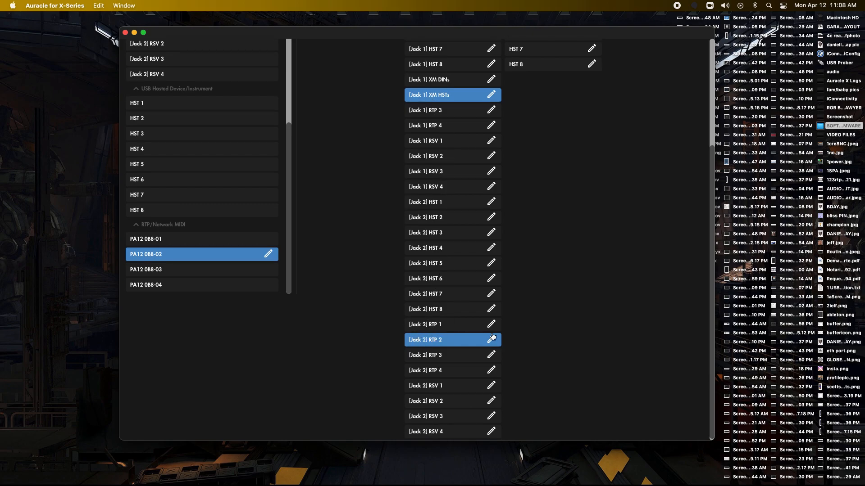
pyautogui.click(491, 339)
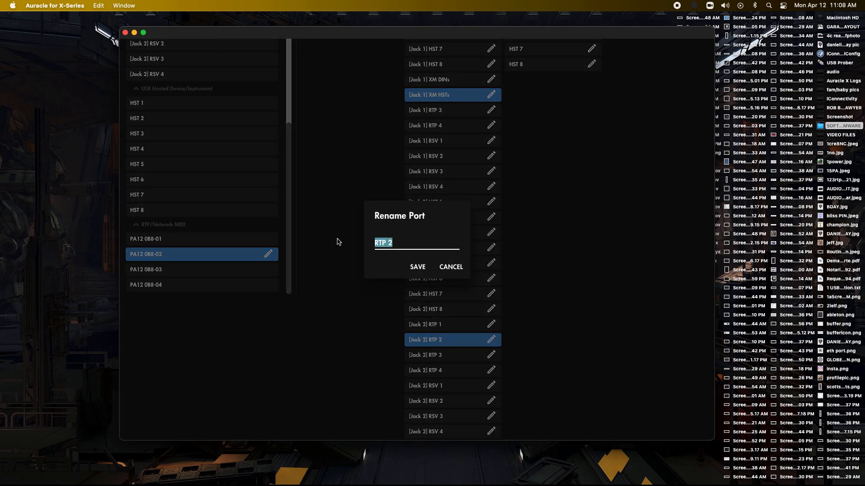
pyautogui.write('XM')
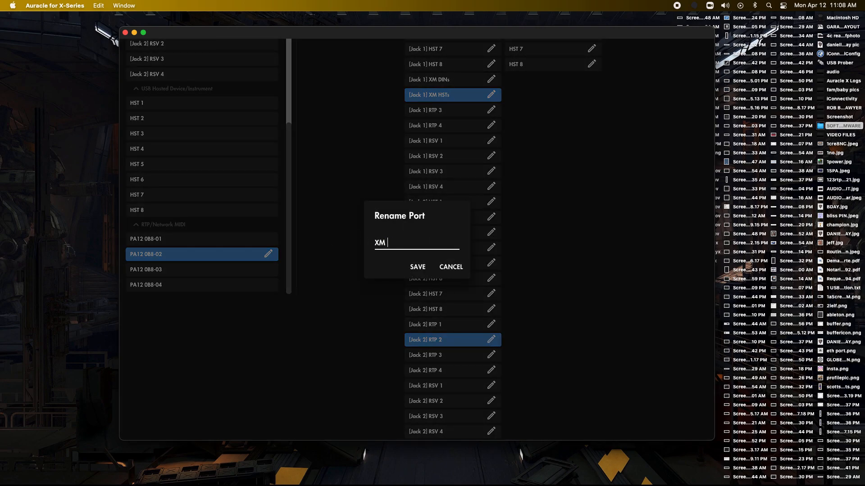
pyautogui.write('HSTs')
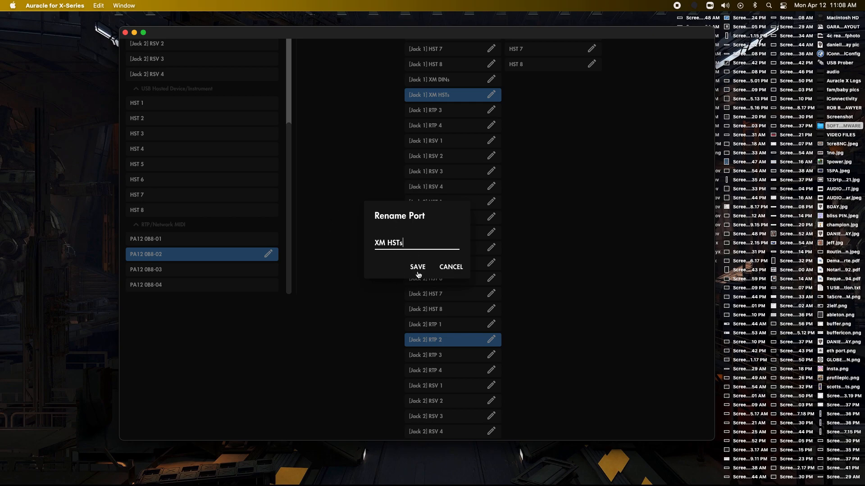
pyautogui.click(417, 266)
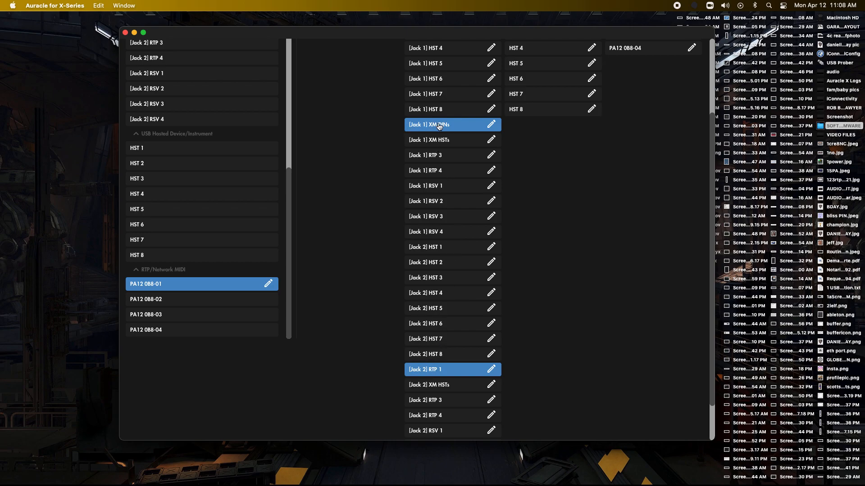
pyautogui.moveTo(492, 369)
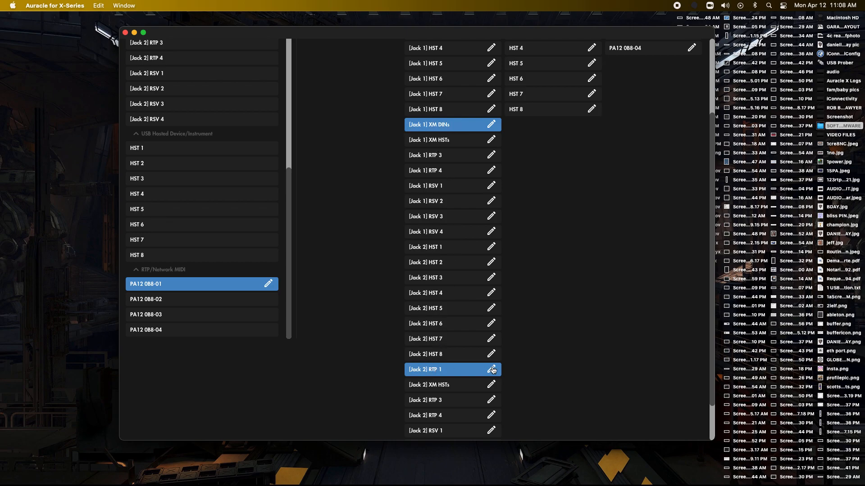
# Step: Rename the [Jack 2] RTP 1 port to XM DINs
pyautogui.click(491, 369)
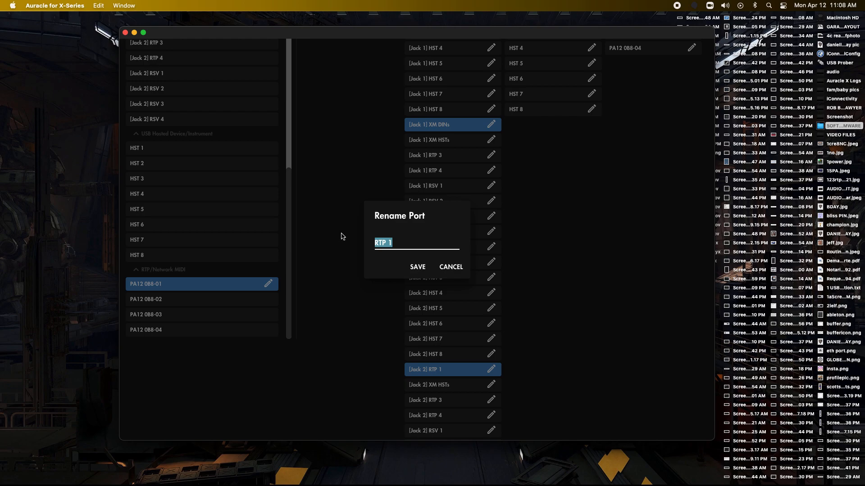
pyautogui.write('XM DINs')
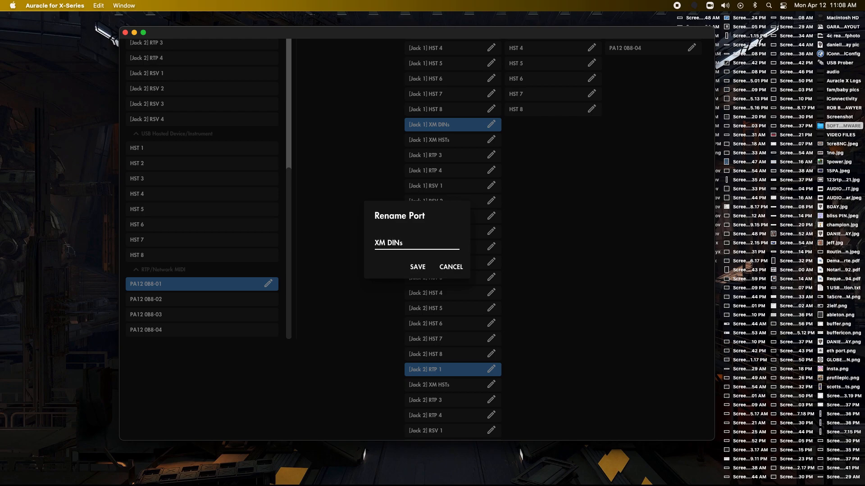
pyautogui.click(417, 266)
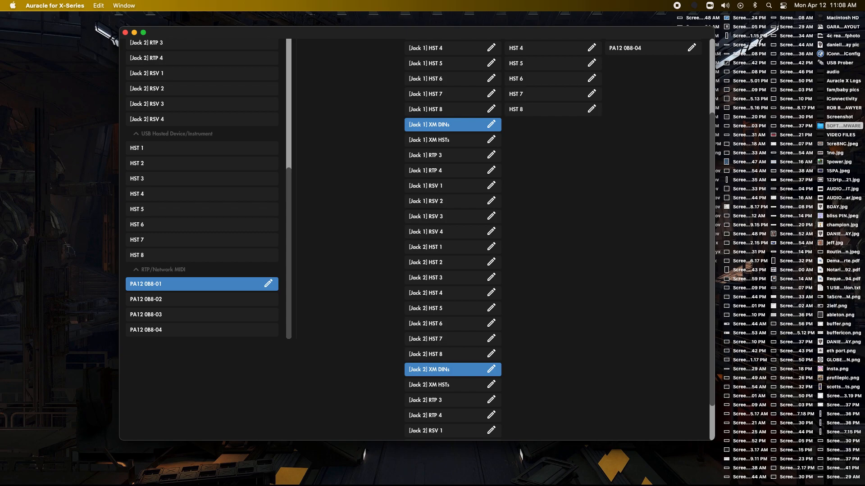
pyautogui.moveTo(447, 282)
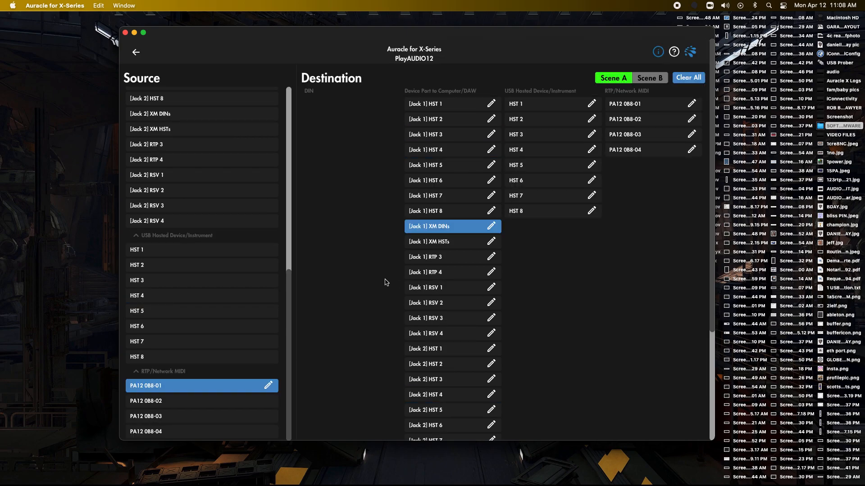
pyautogui.moveTo(233, 202)
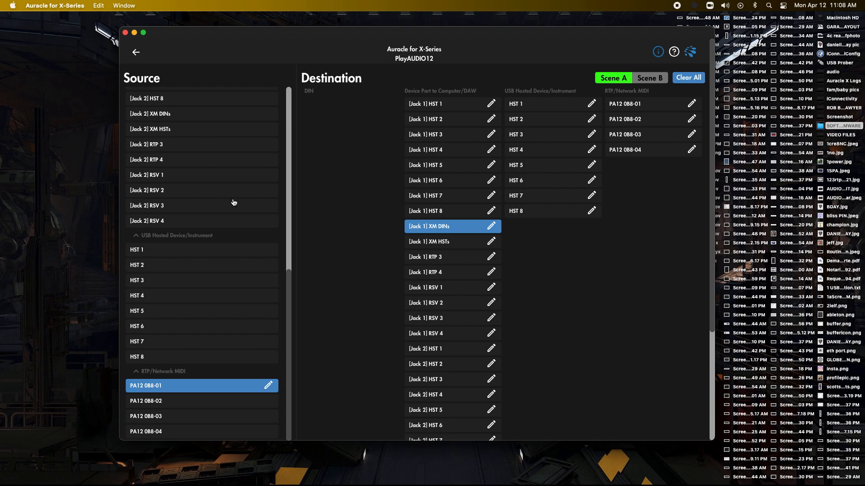
# Step: Return from PlayAUDIO12's routing to the connected devices overview (PlayAUDIO12, AUDIO4+, mioXM 007)
pyautogui.scroll(3)
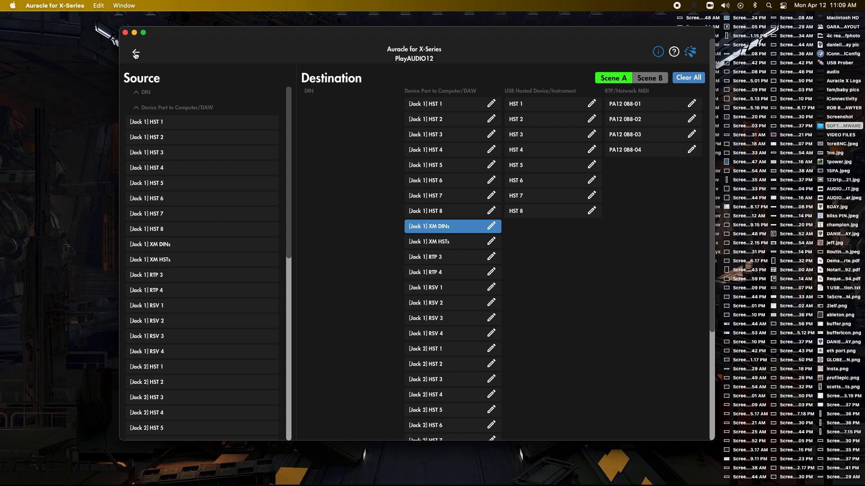
pyautogui.click(136, 53)
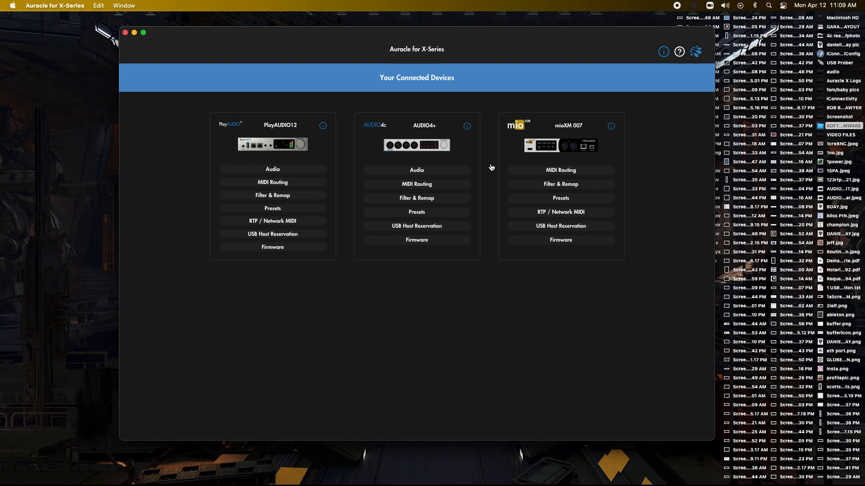
pyautogui.moveTo(244, 168)
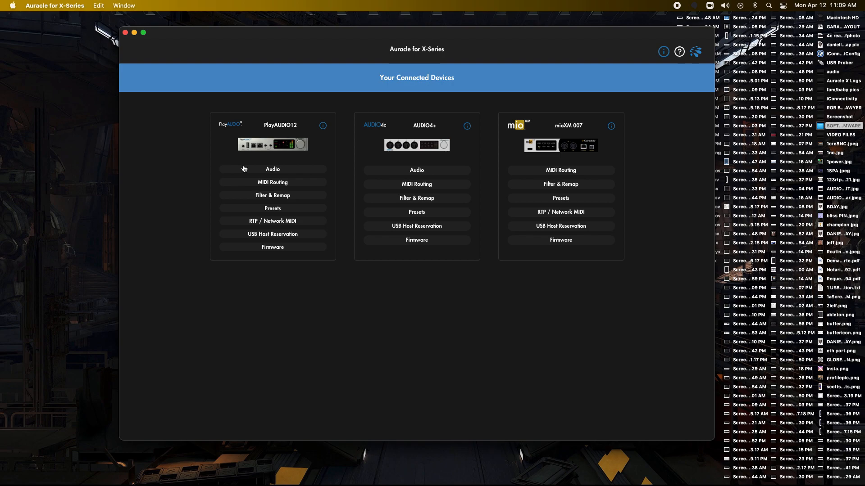
pyautogui.moveTo(556, 189)
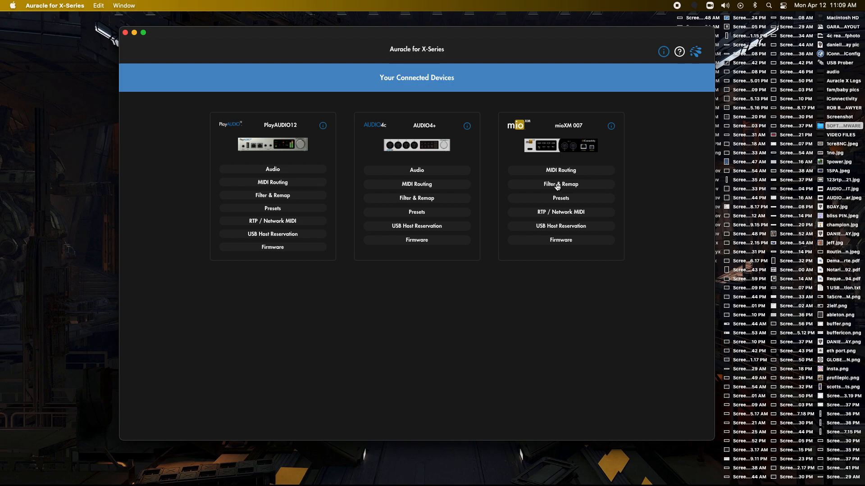
pyautogui.click(561, 171)
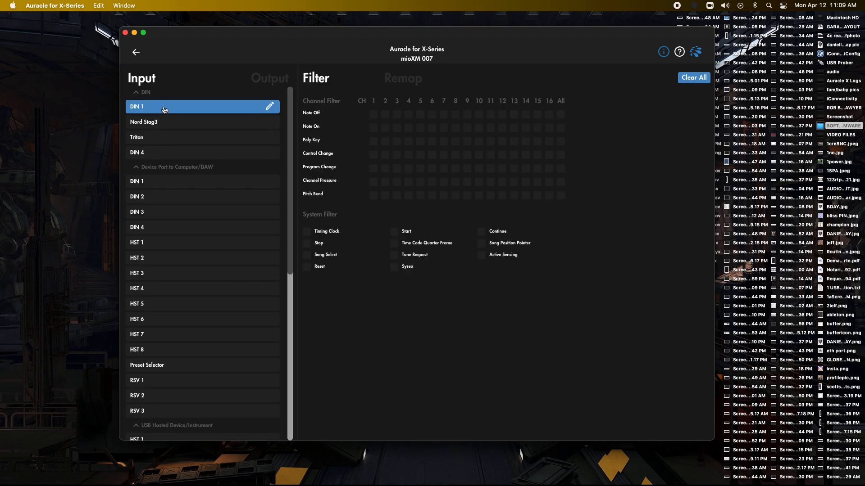
pyautogui.click(481, 255)
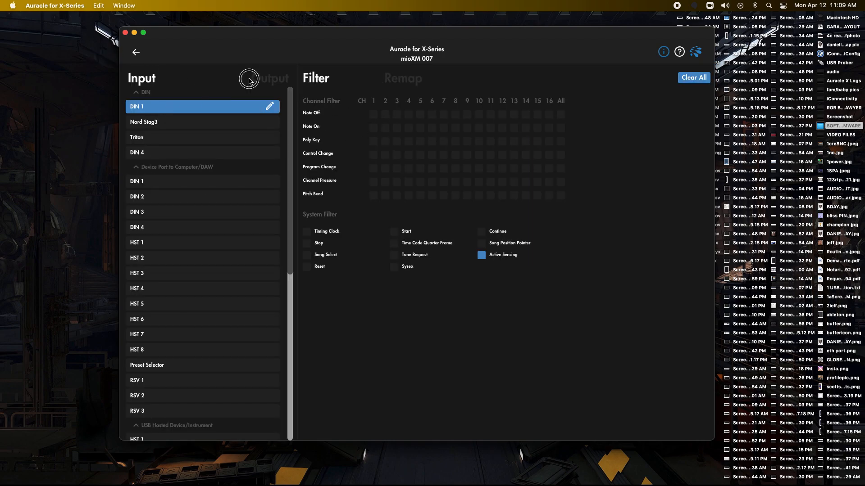
pyautogui.click(402, 77)
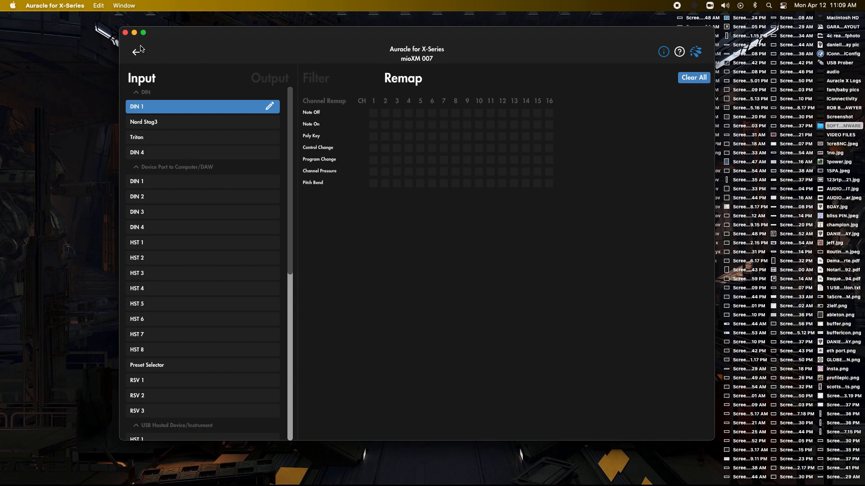
pyautogui.click(136, 51)
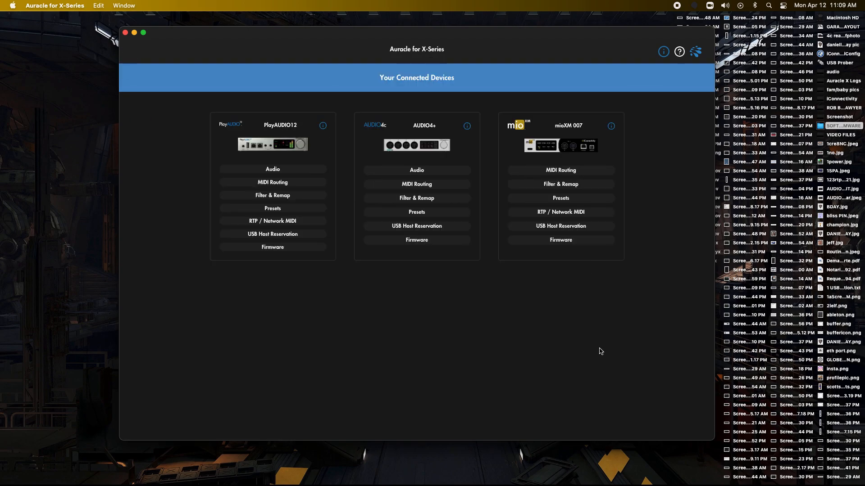